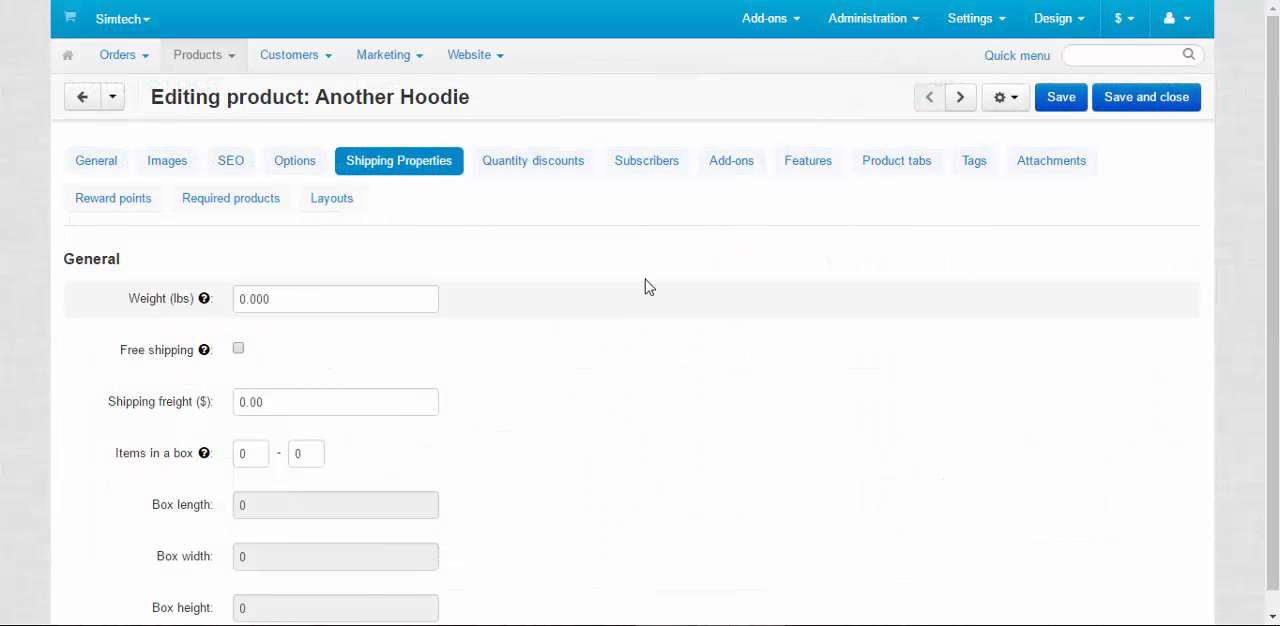
Enter 1 lb as Another Hoodie's weight on Shipping Properties and save the product
{"action": "left_click", "coordinate": [399, 160]}
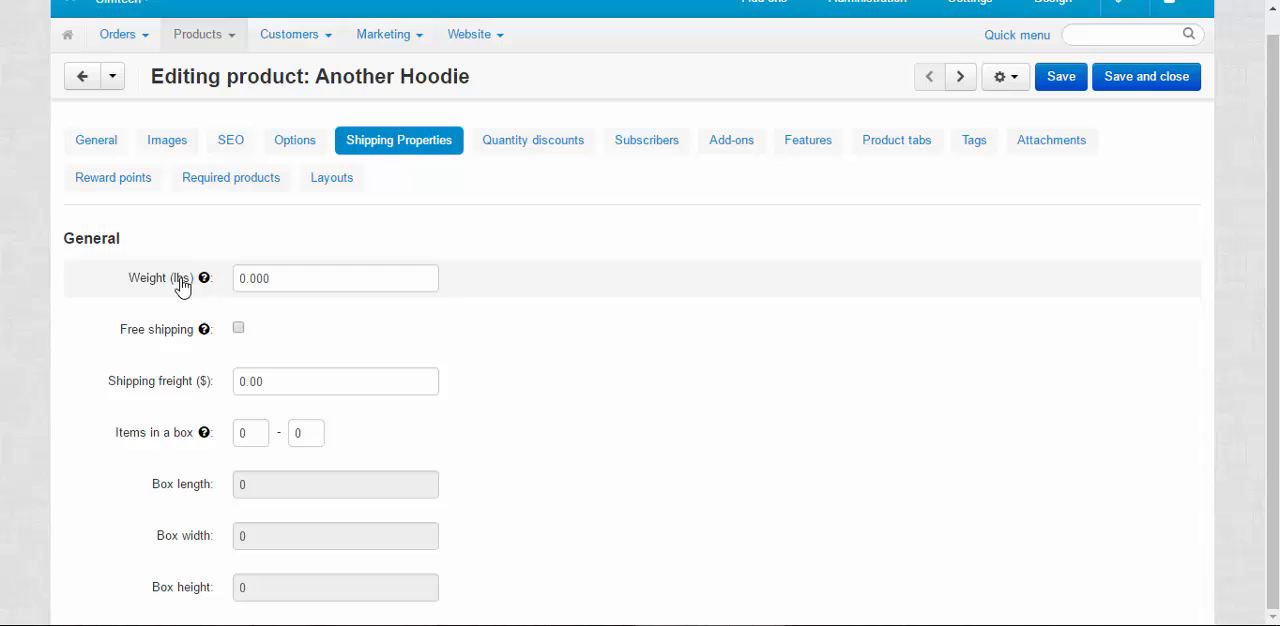
{"action": "mouse_move", "coordinate": [189, 288]}
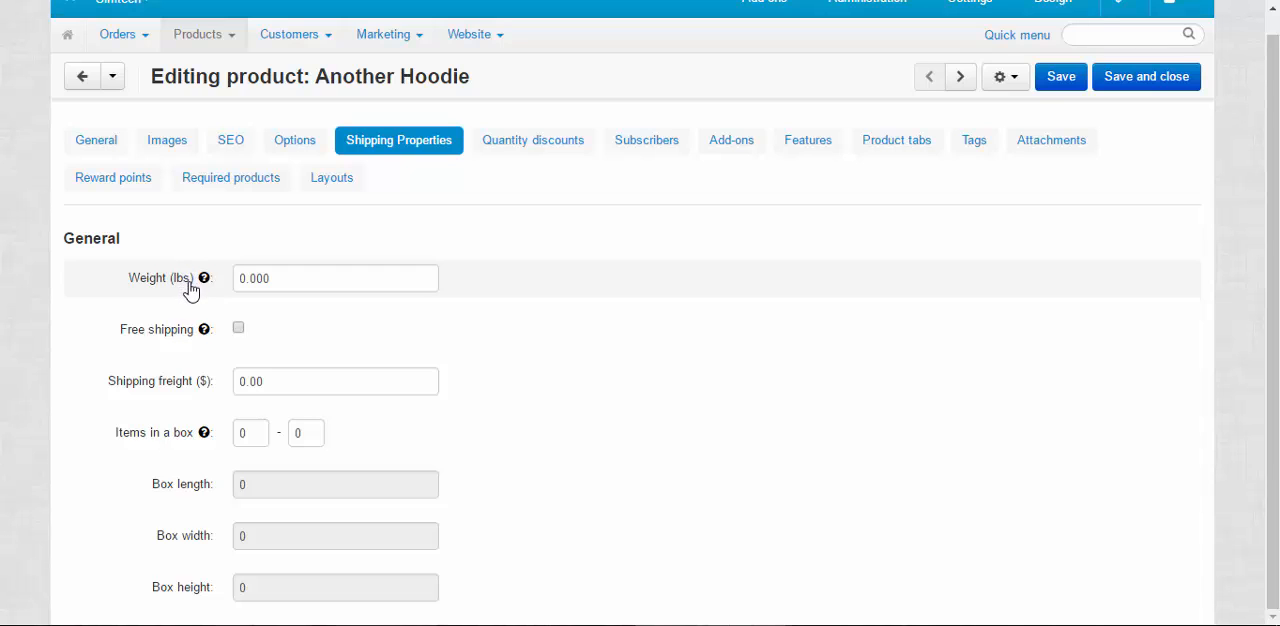
{"action": "left_click", "coordinate": [335, 278]}
{"action": "type", "text": "1.000"}
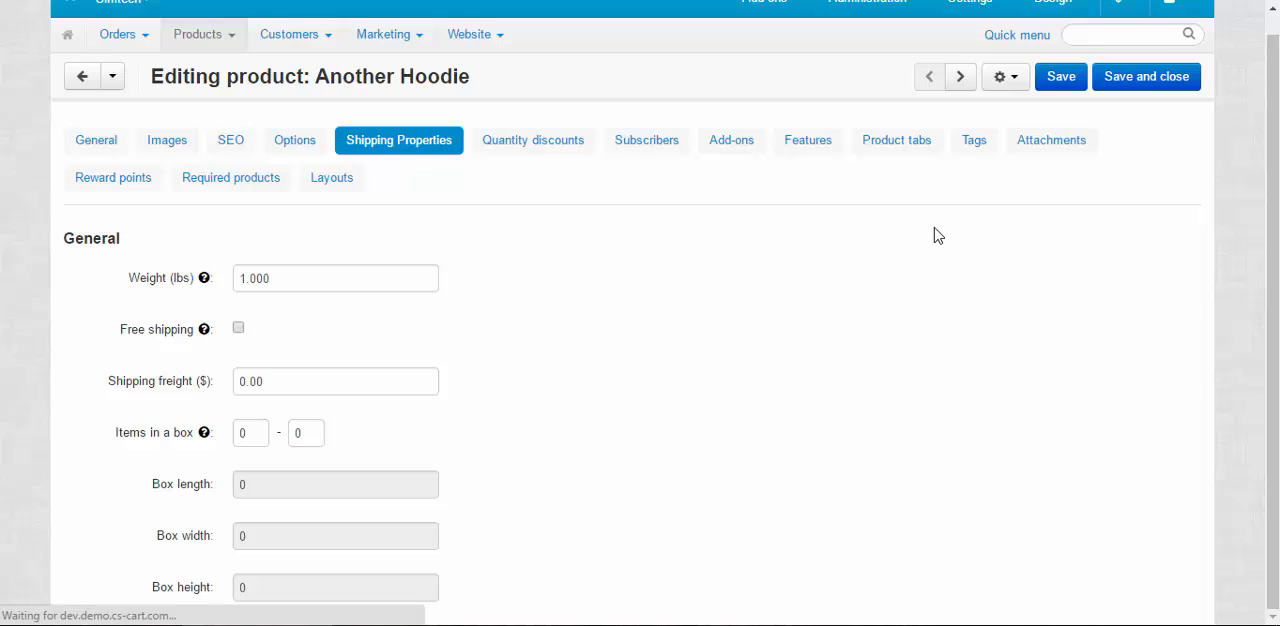
{"action": "left_click", "coordinate": [1060, 76]}
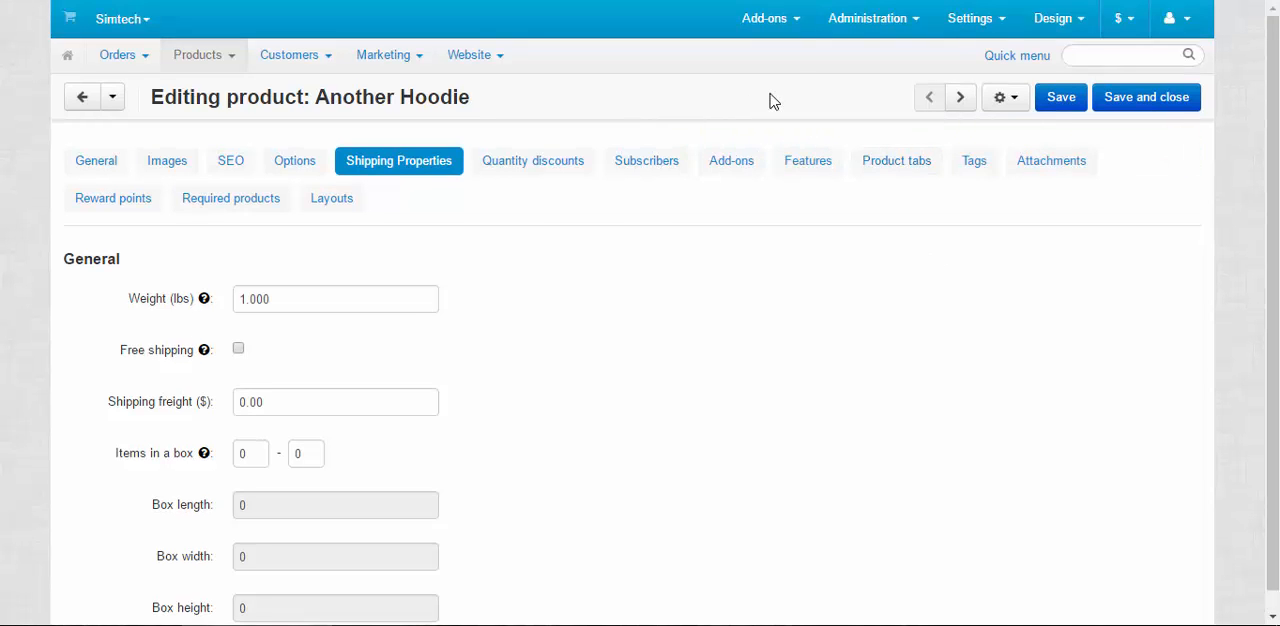
Go to Administration > Shipping & taxes > Shipping methods
{"action": "left_click", "coordinate": [868, 18]}
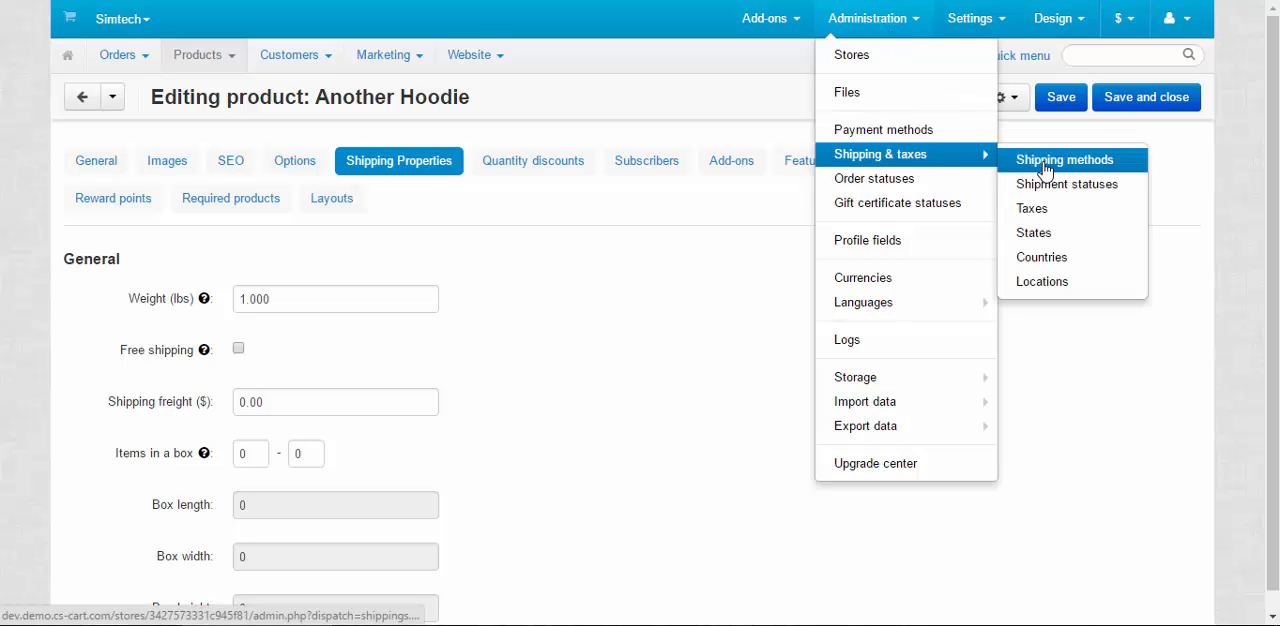
{"action": "left_click", "coordinate": [1064, 159]}
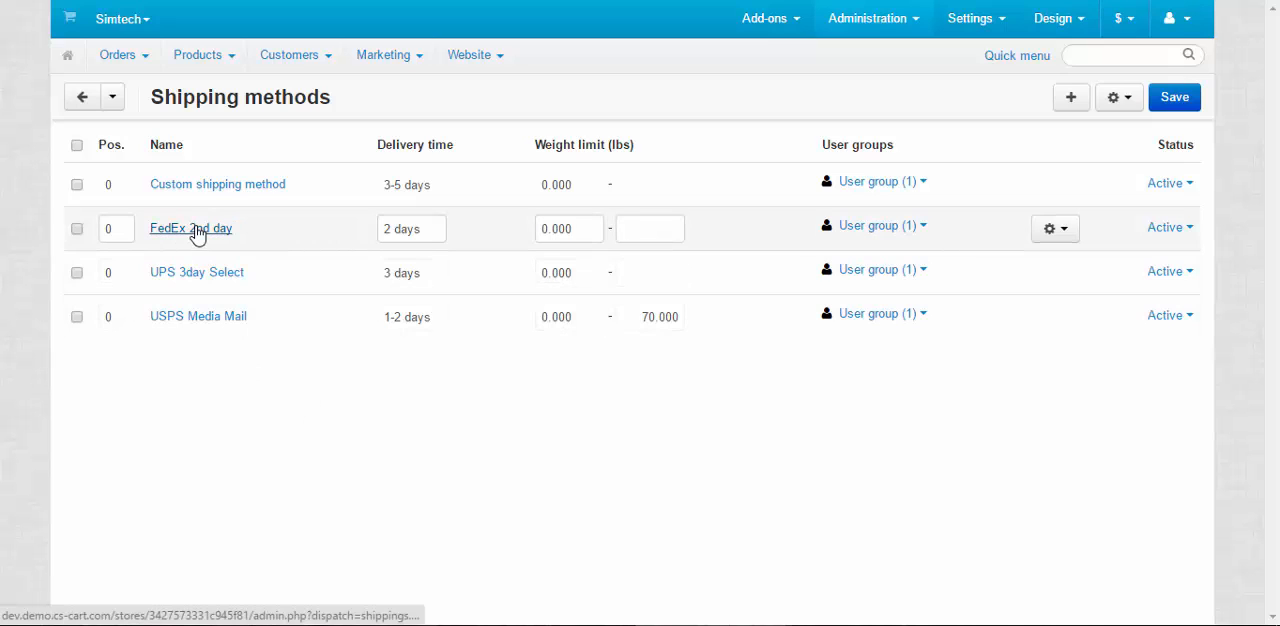
Review FedEx 2nd day's USA weight rates, edit the over-5-lbs rate (10), and save
{"action": "left_click", "coordinate": [190, 228]}
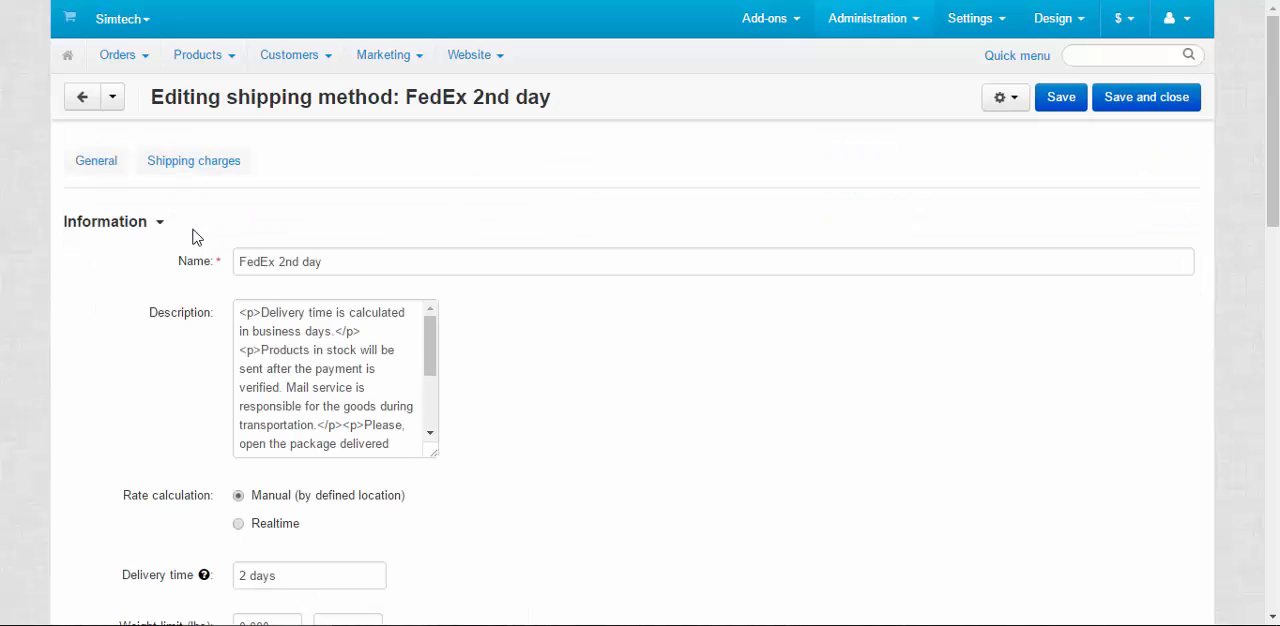
{"action": "left_click", "coordinate": [193, 161]}
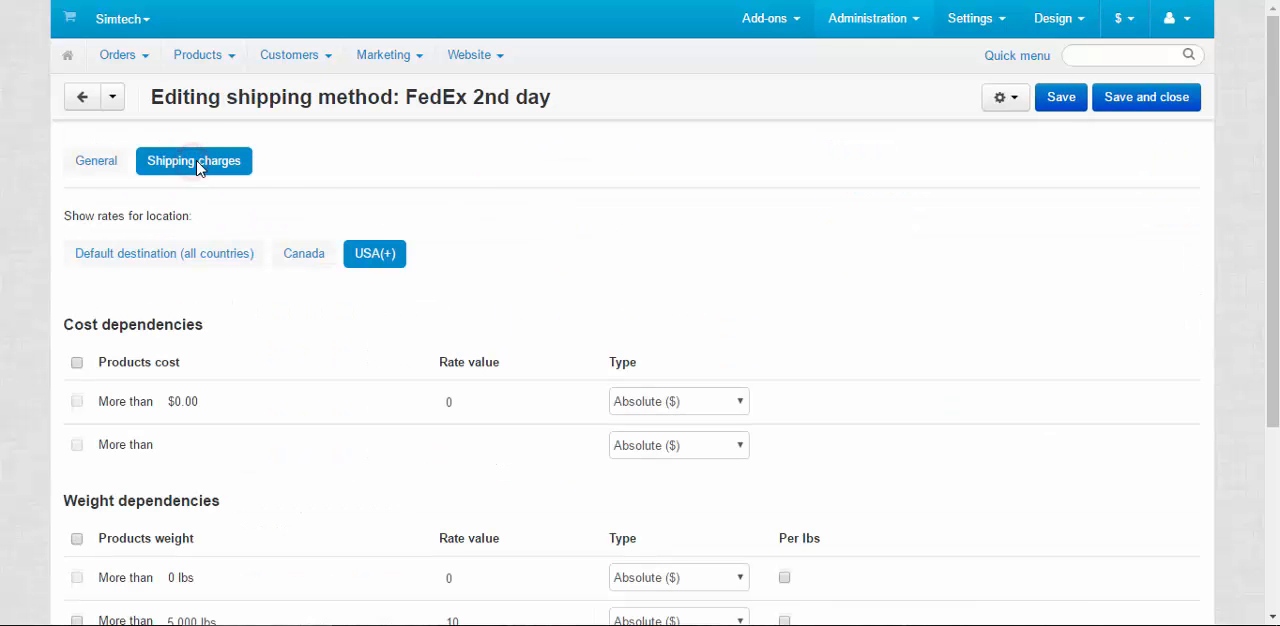
{"action": "mouse_move", "coordinate": [430, 223]}
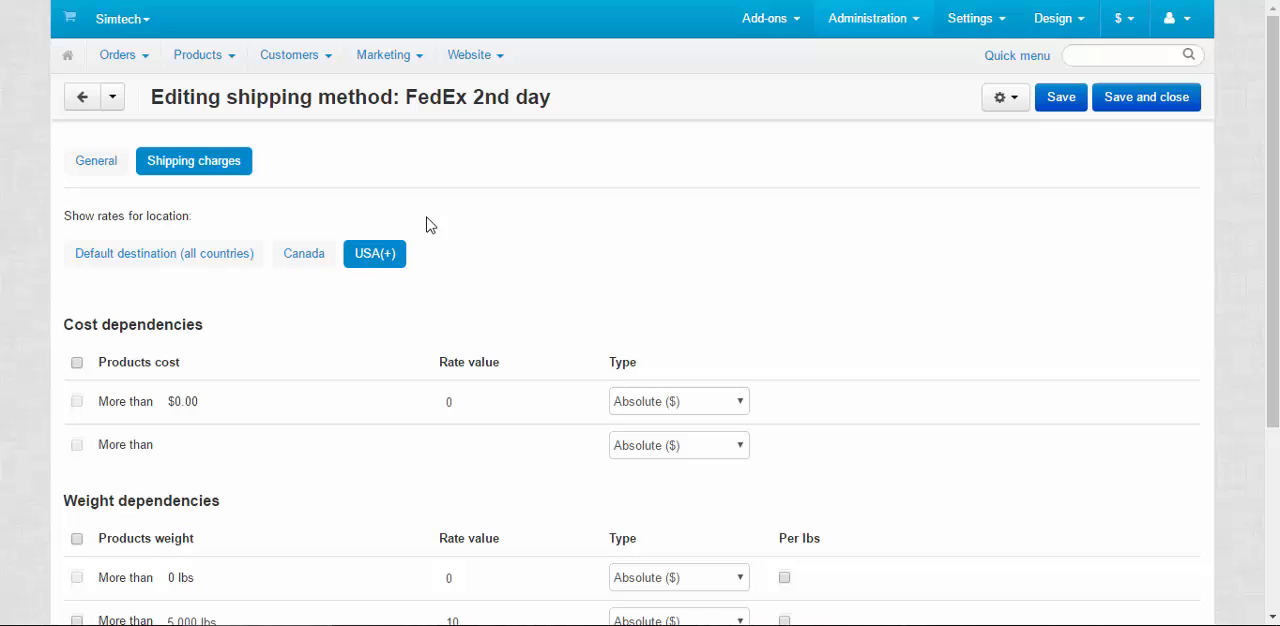
{"action": "mouse_move", "coordinate": [178, 317]}
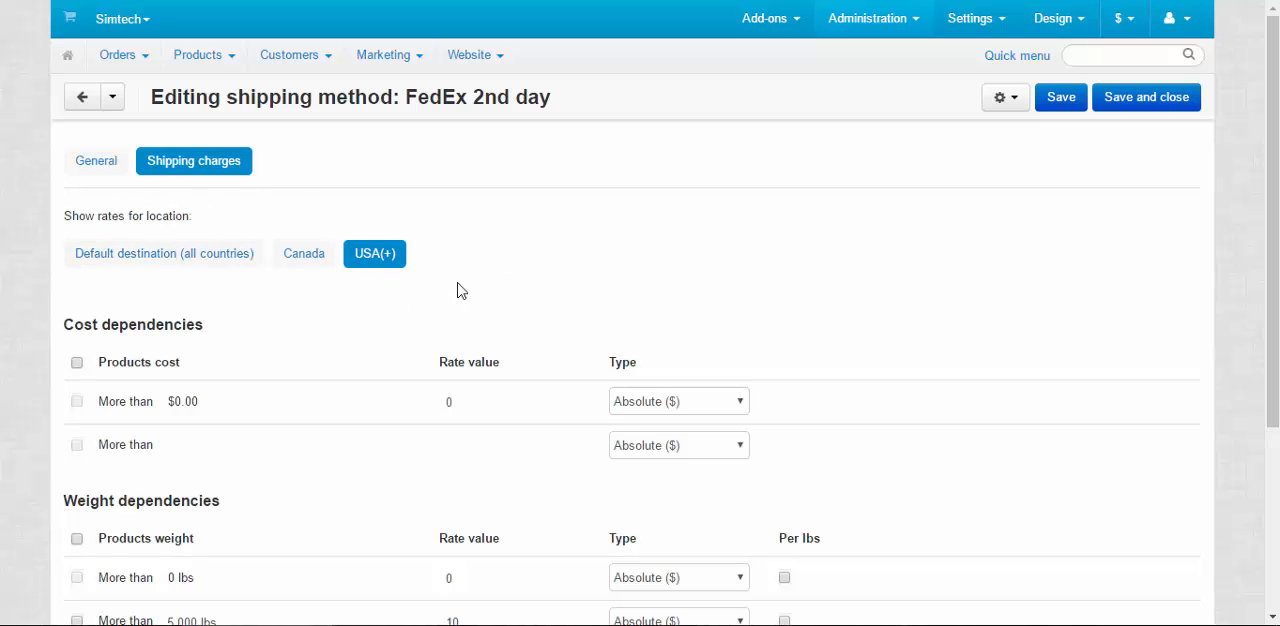
{"action": "scroll", "scroll_direction": "down", "scroll_amount": 3}
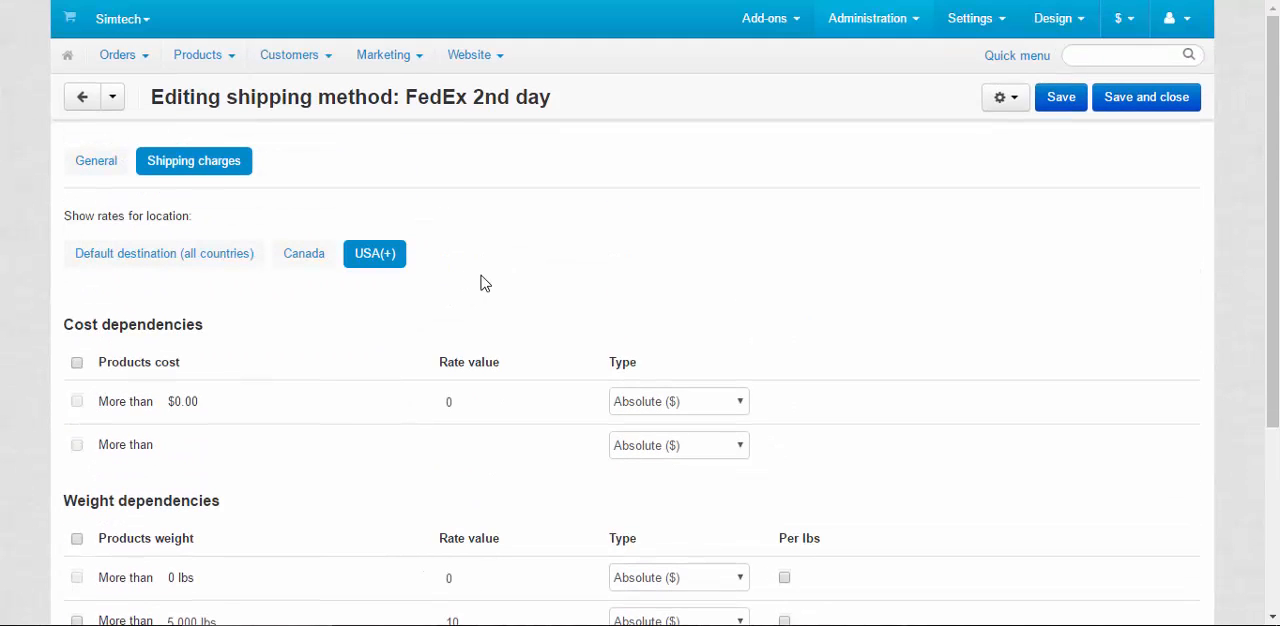
{"action": "scroll", "scroll_direction": "down", "scroll_amount": 3}
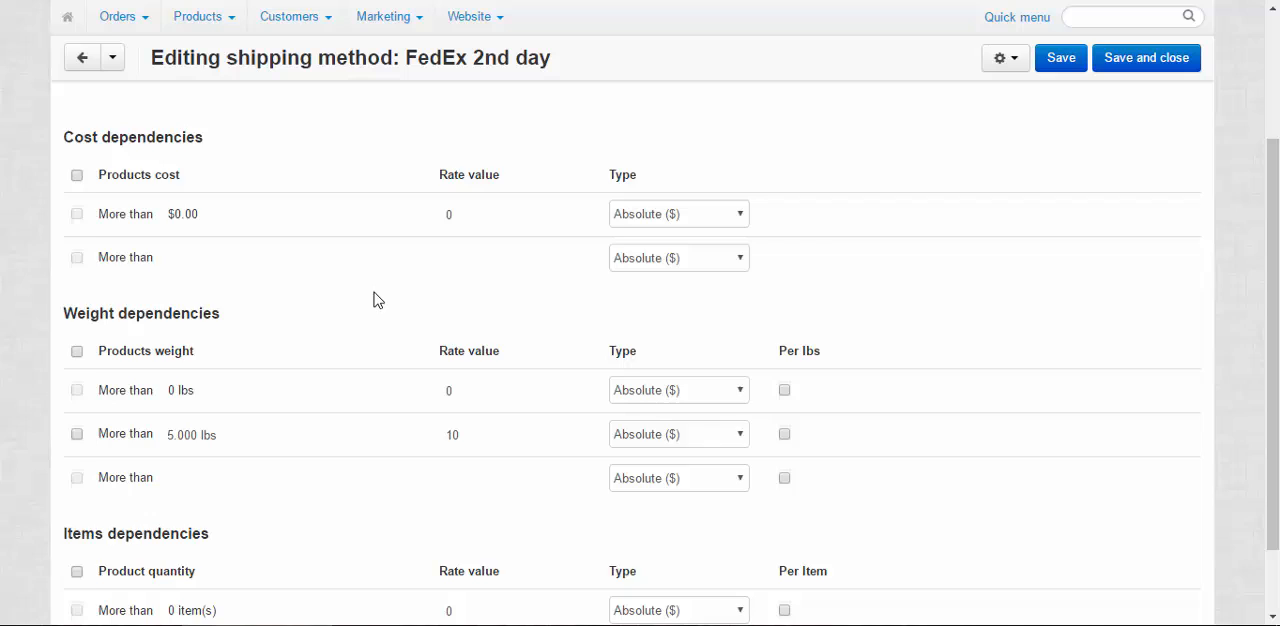
{"action": "scroll", "scroll_direction": "down", "scroll_amount": 3}
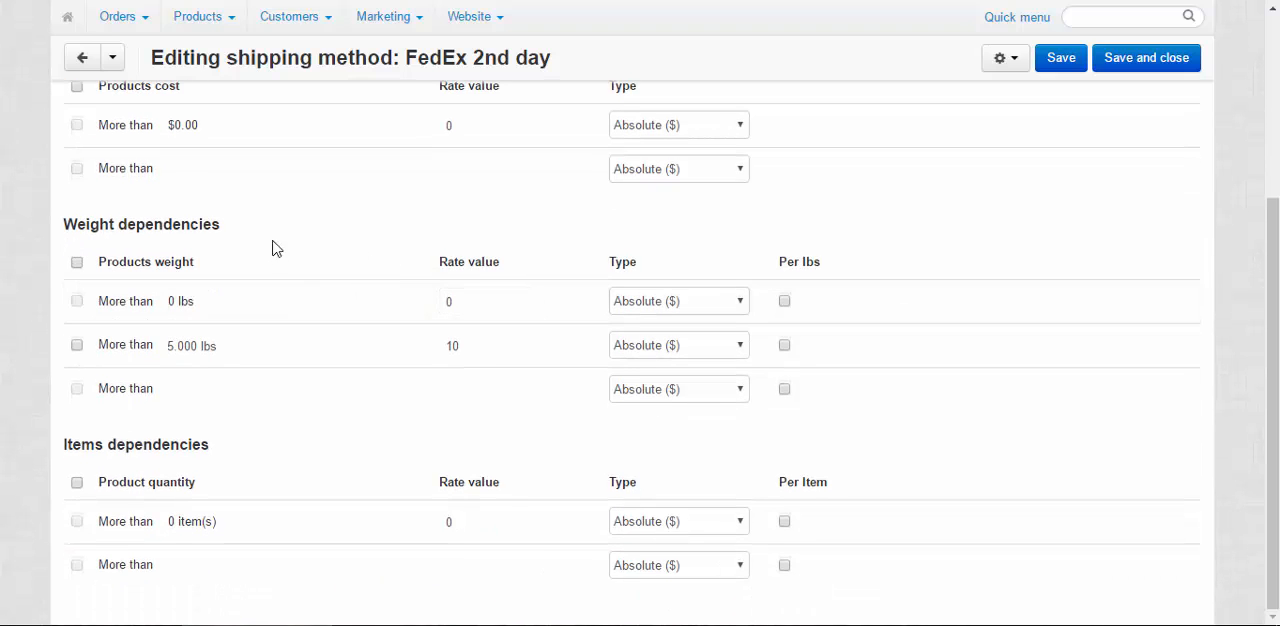
{"action": "mouse_move", "coordinate": [137, 286]}
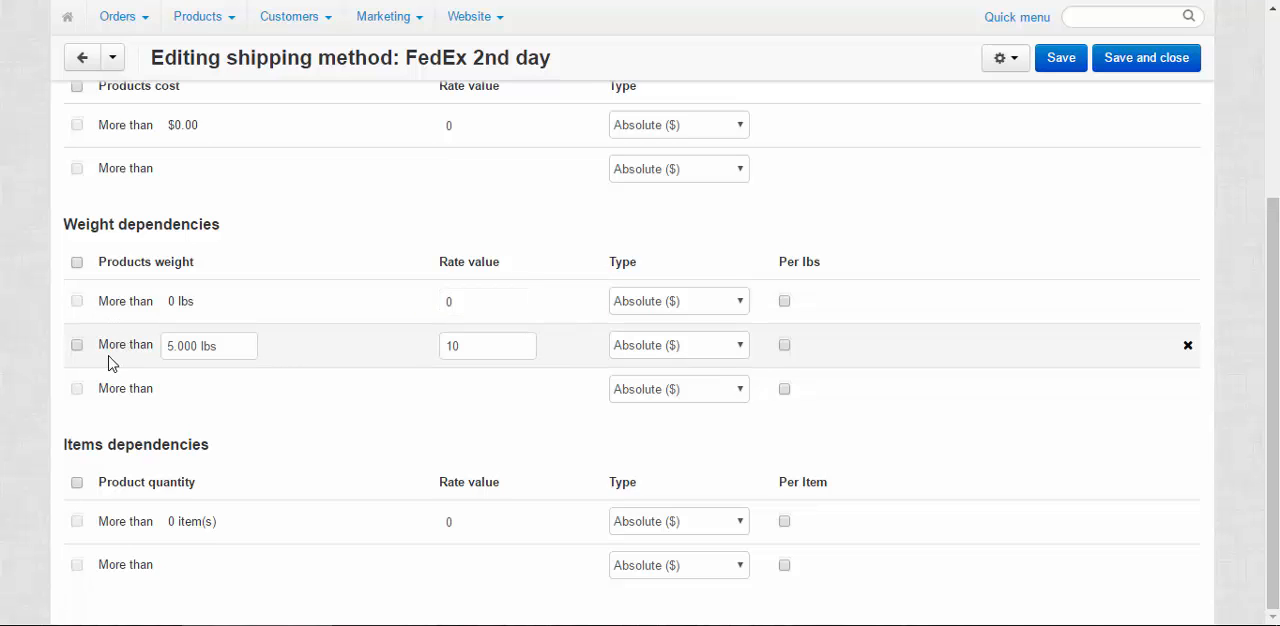
{"action": "mouse_move", "coordinate": [336, 357]}
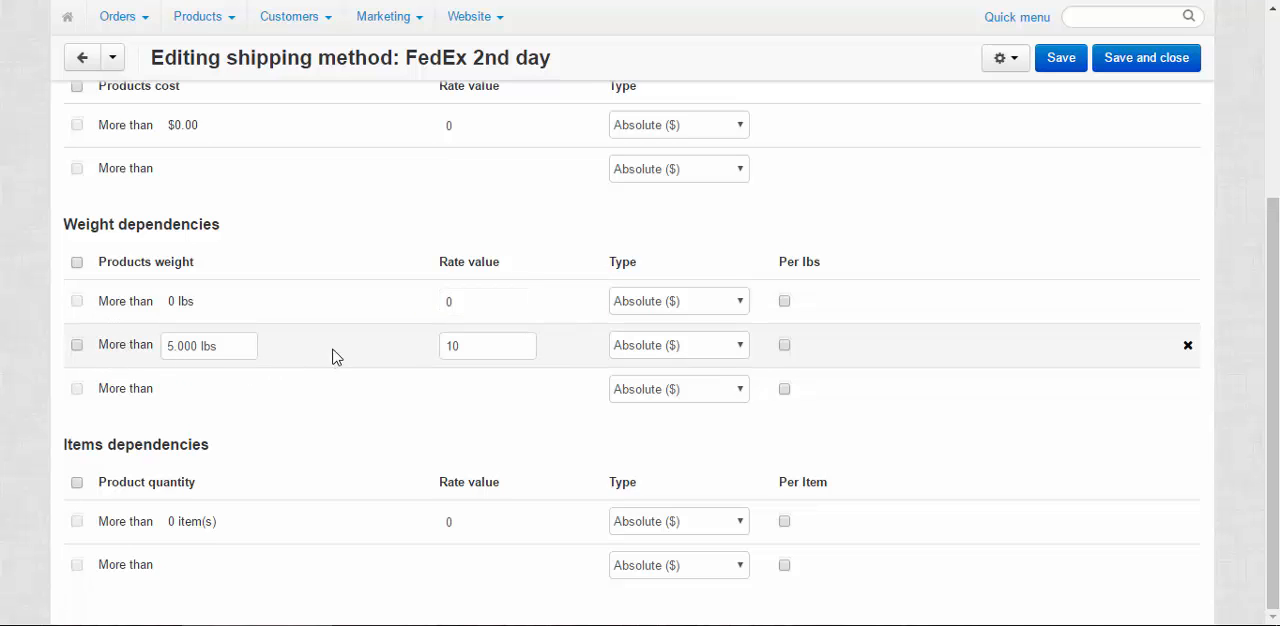
{"action": "left_click", "coordinate": [488, 345]}
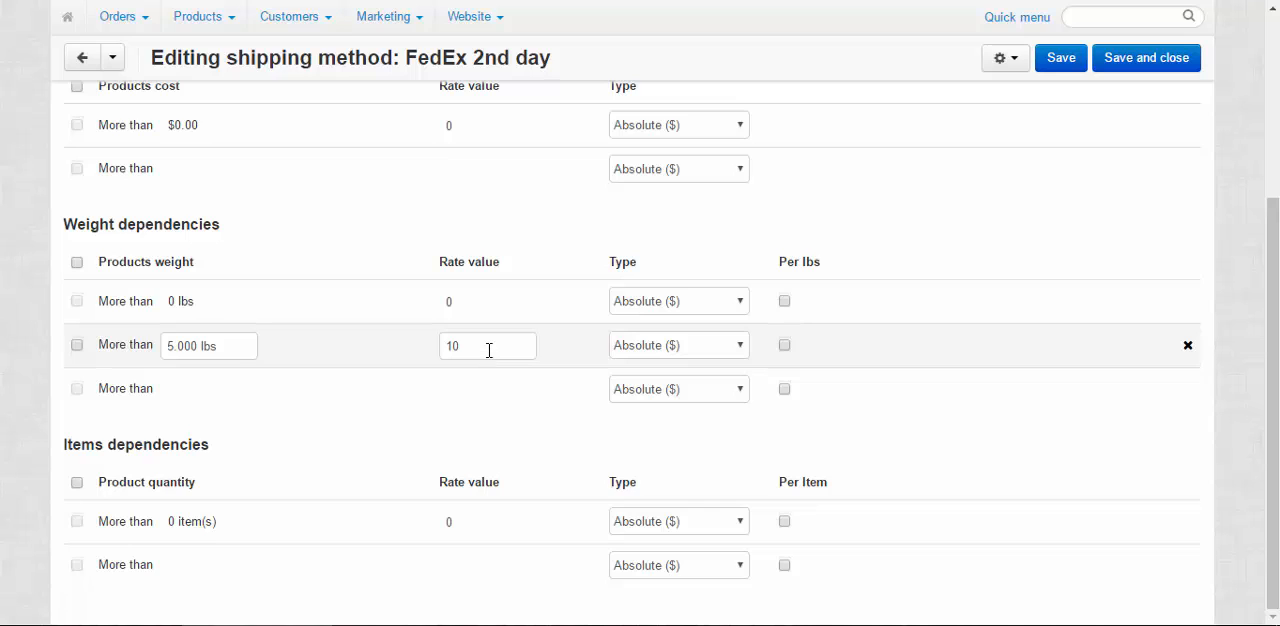
{"action": "mouse_move", "coordinate": [523, 331]}
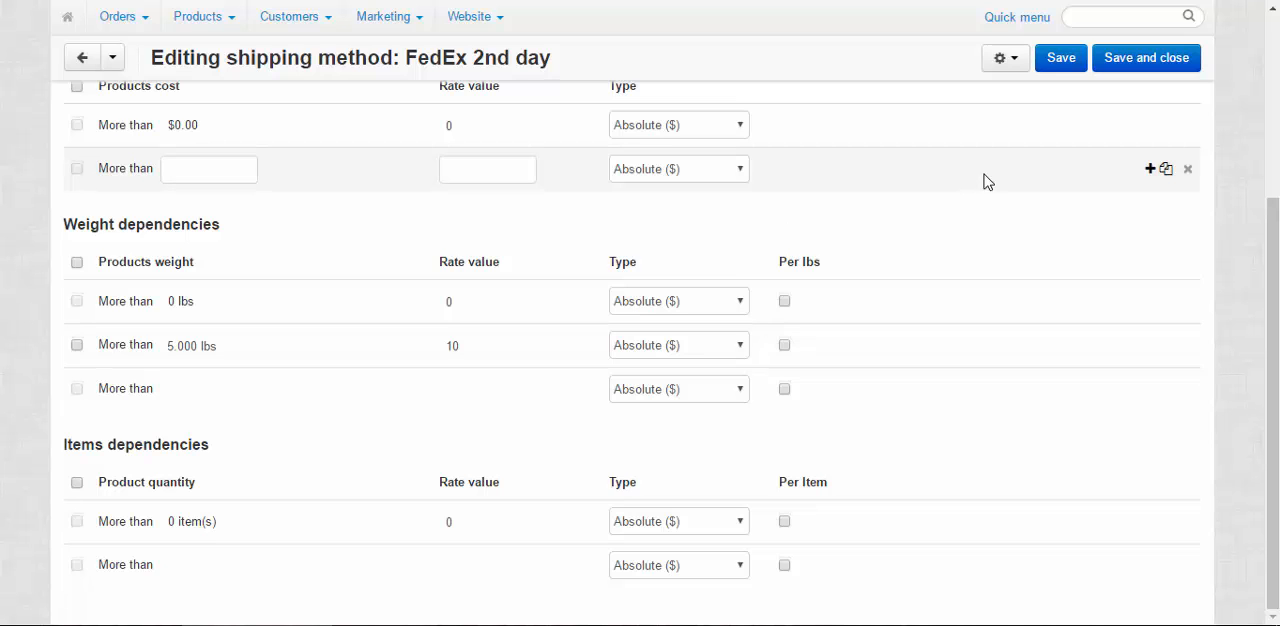
{"action": "left_click", "coordinate": [1060, 57]}
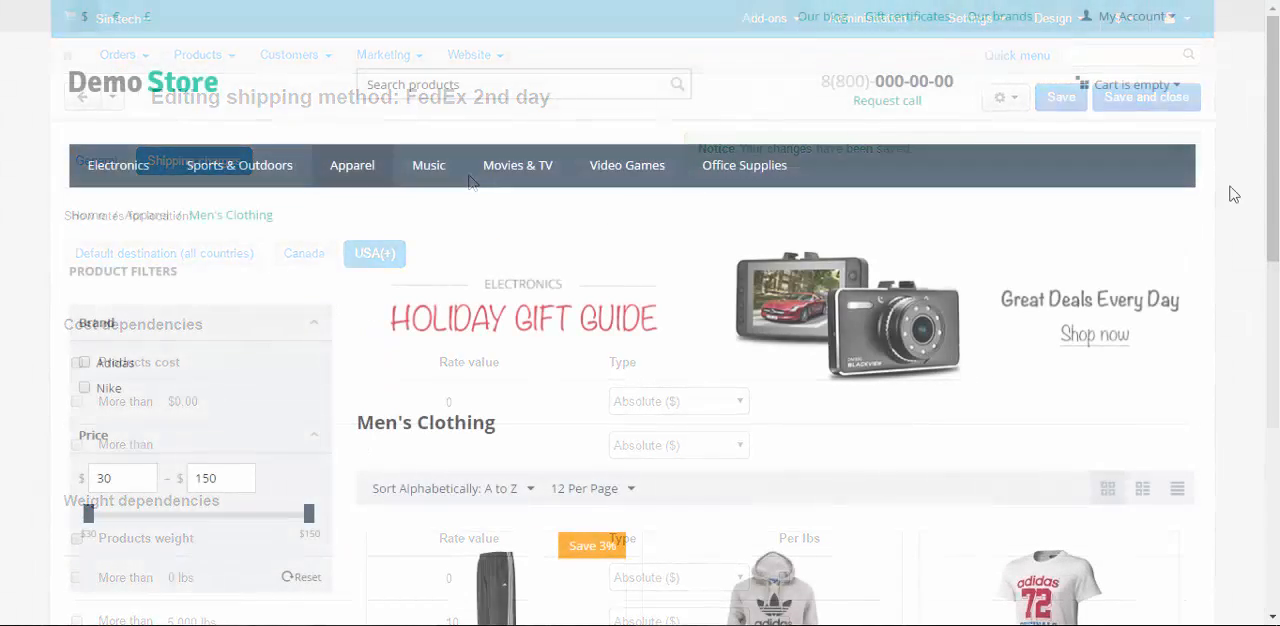
Quick-view Another Hoodie in Men's Clothing, add it to the cart, and go to checkout
{"action": "scroll", "scroll_direction": "down", "scroll_amount": 3}
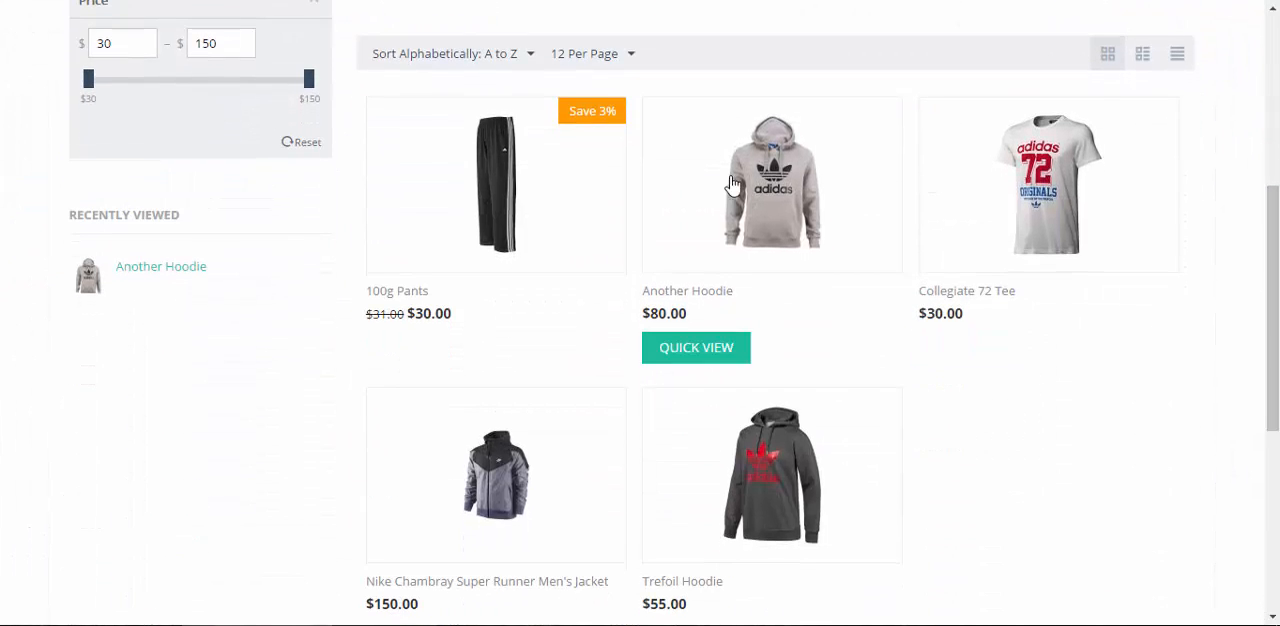
{"action": "left_click", "coordinate": [696, 347]}
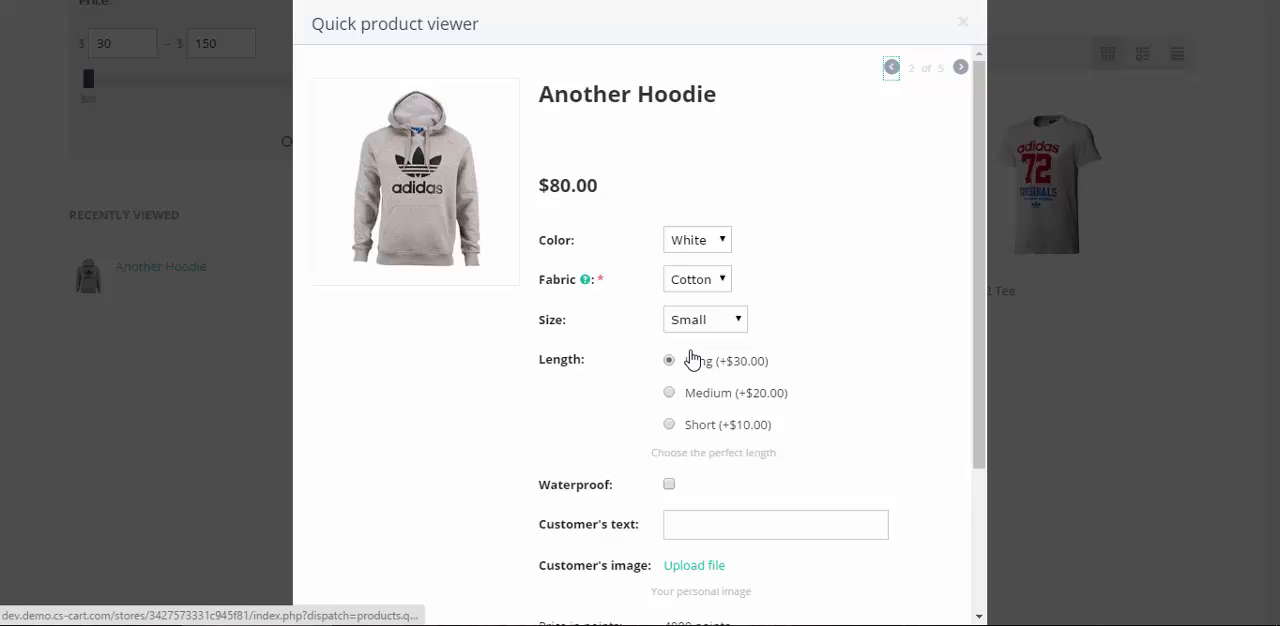
{"action": "scroll", "scroll_direction": "down", "scroll_amount": 3}
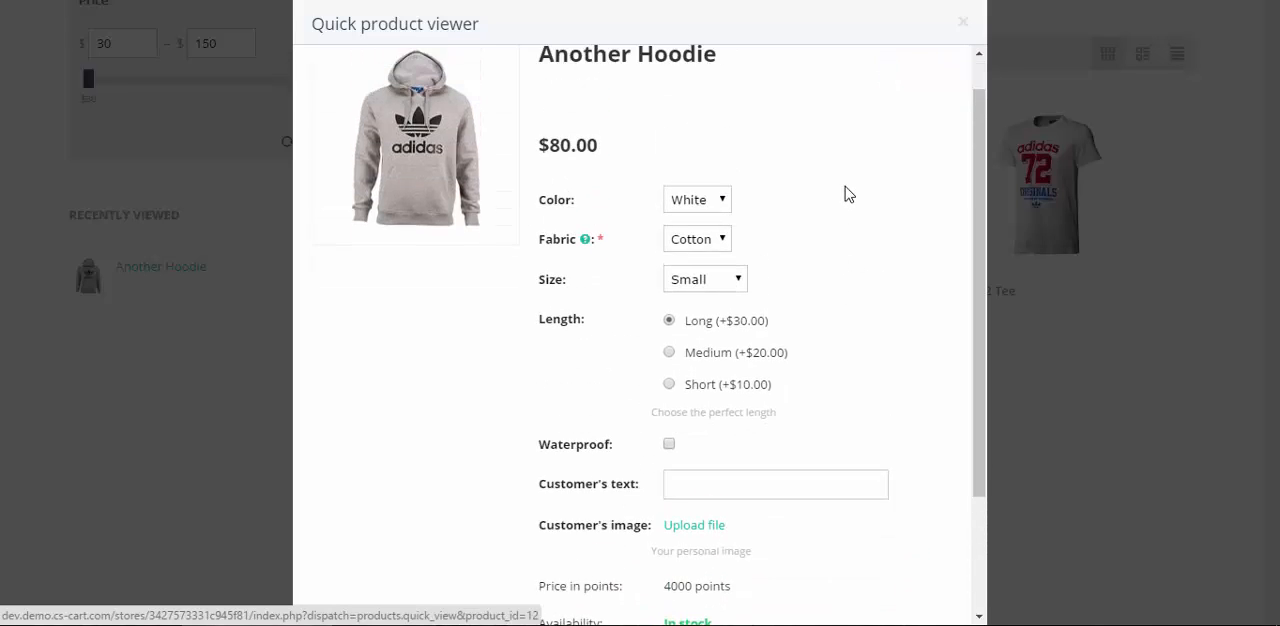
{"action": "scroll", "scroll_direction": "down", "scroll_amount": 3}
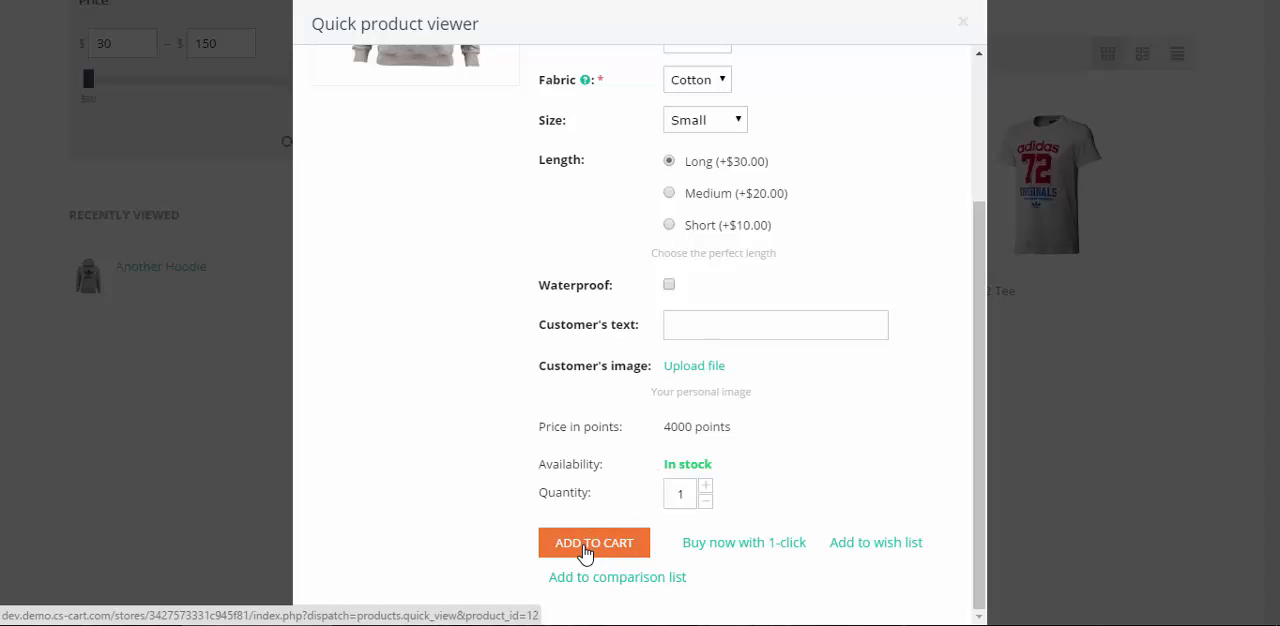
{"action": "left_click", "coordinate": [593, 542]}
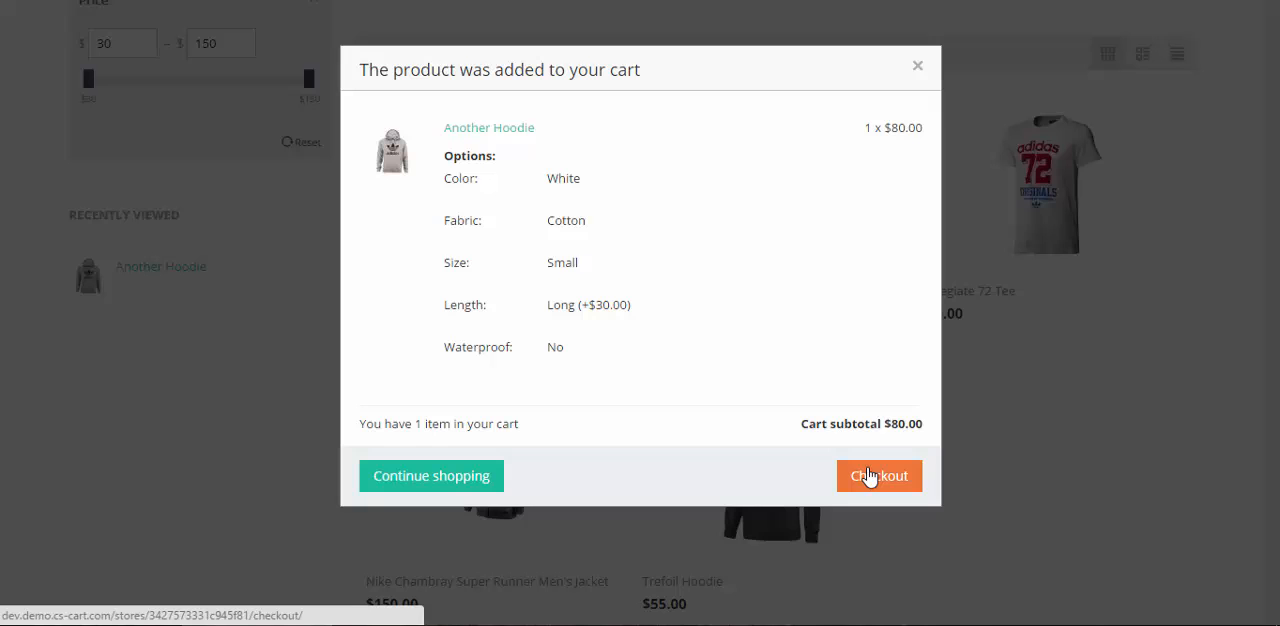
{"action": "left_click", "coordinate": [878, 476]}
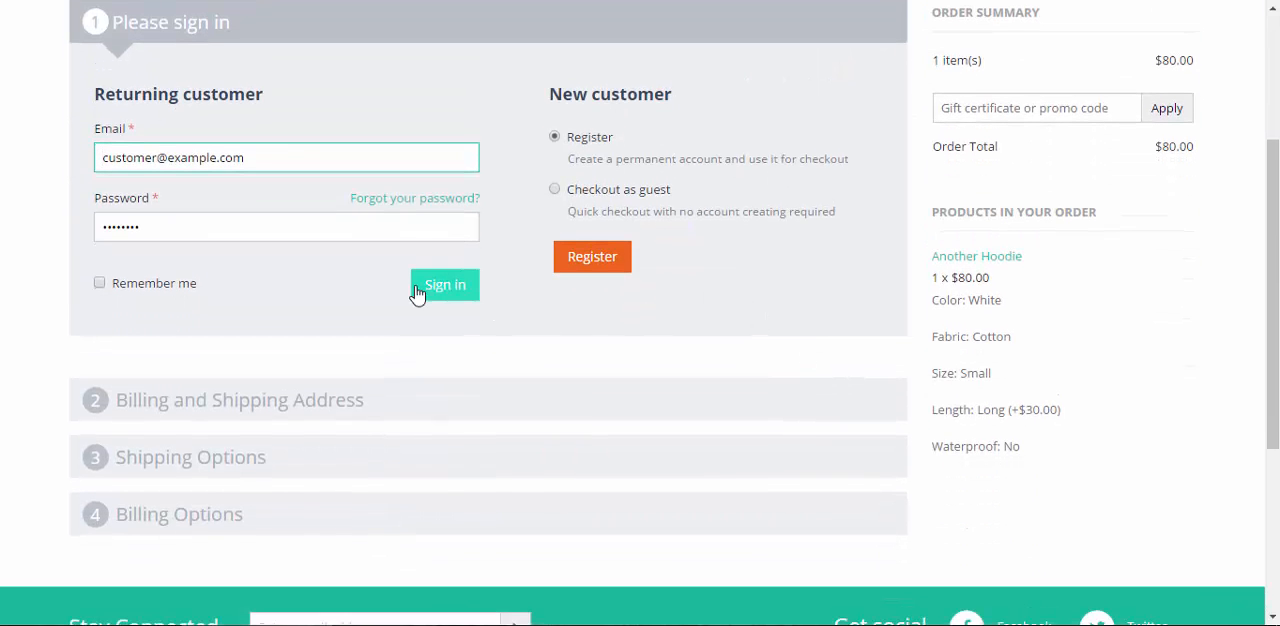
Sign in as the returning customer at checkout and scroll to the shipping options
{"action": "left_click", "coordinate": [99, 283]}
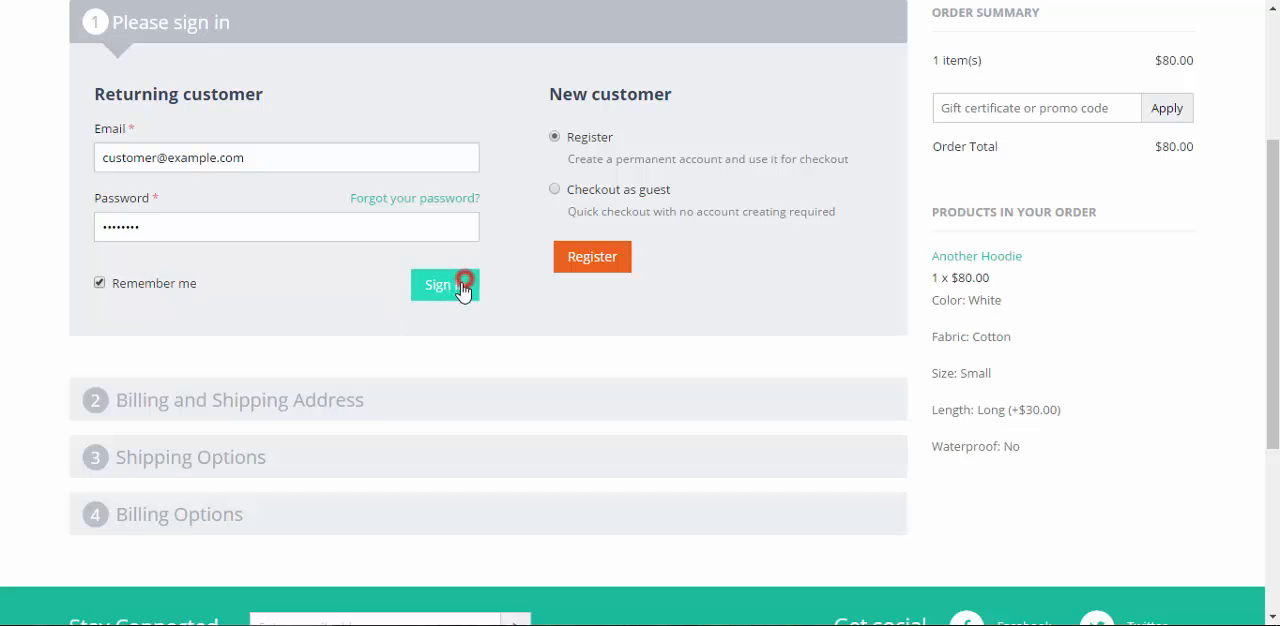
{"action": "left_click", "coordinate": [444, 285]}
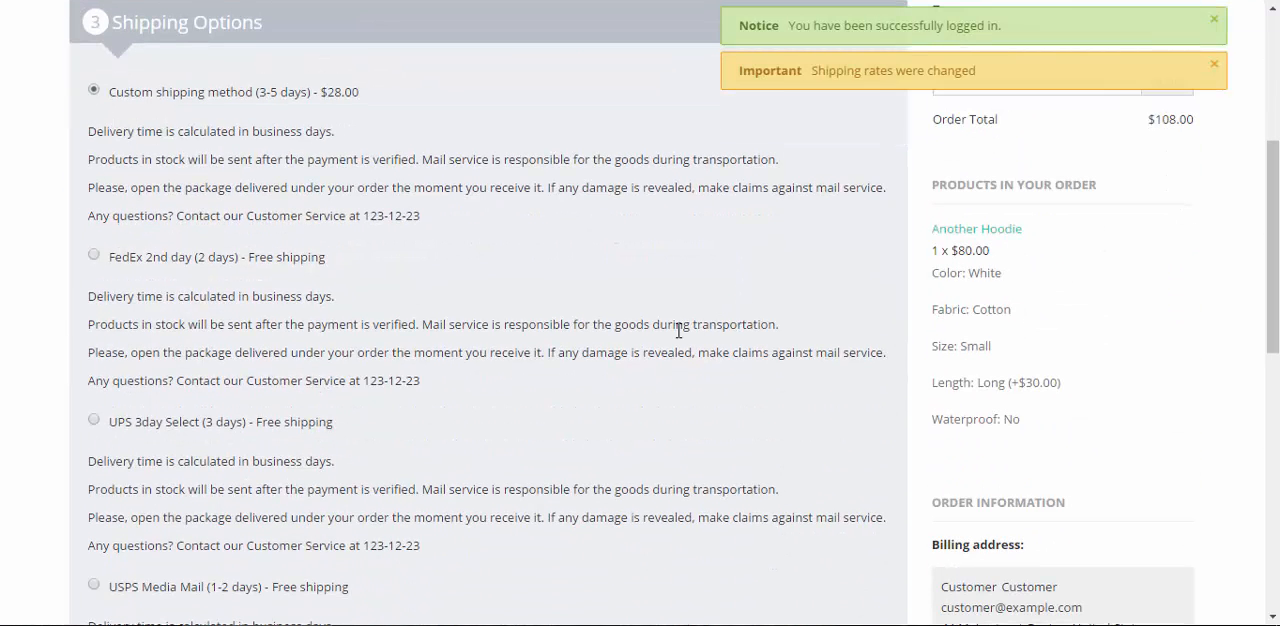
{"action": "scroll", "scroll_direction": "down", "scroll_amount": 3}
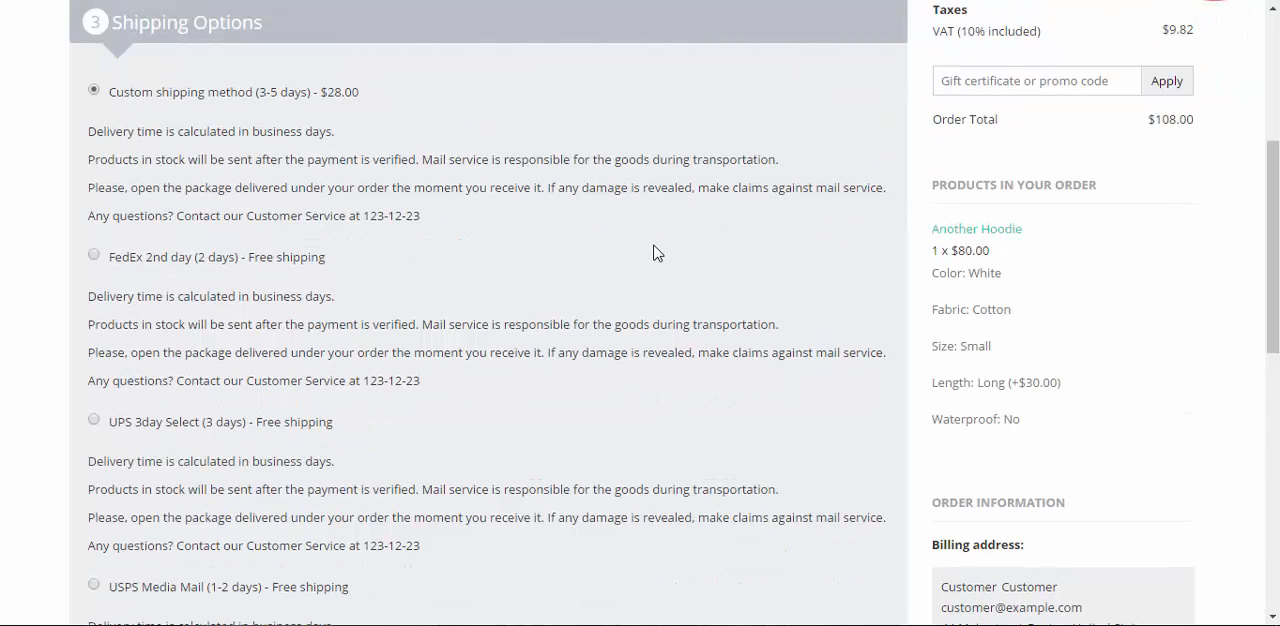
{"action": "mouse_move", "coordinate": [244, 182]}
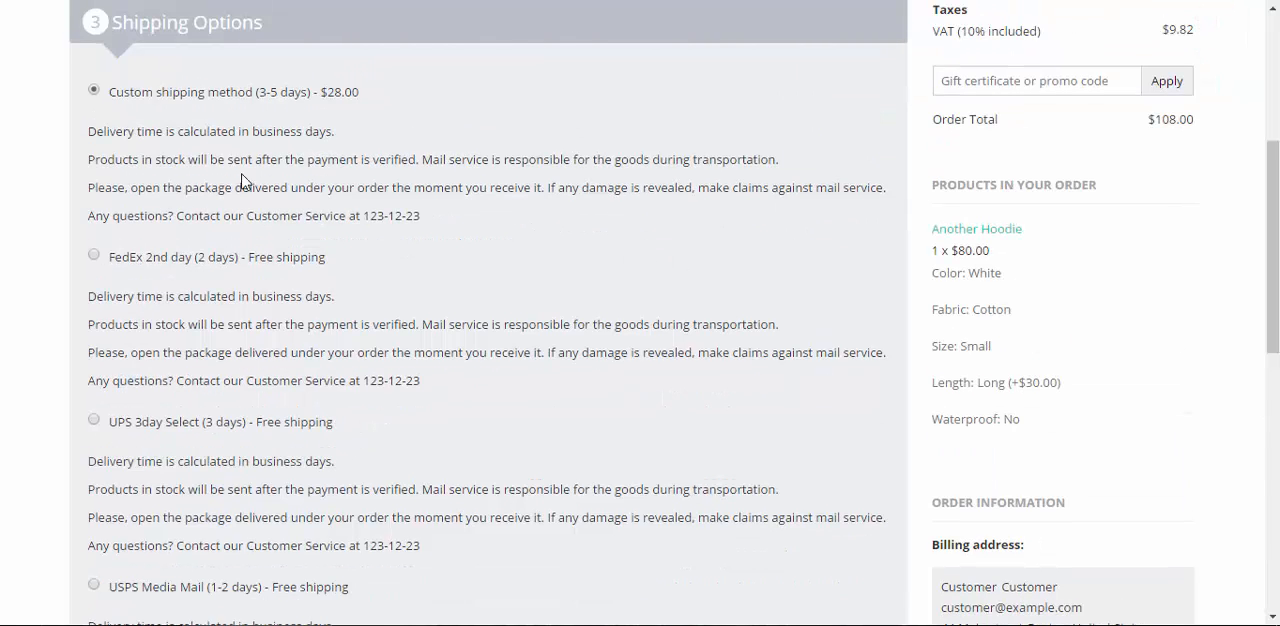
{"action": "mouse_move", "coordinate": [140, 265]}
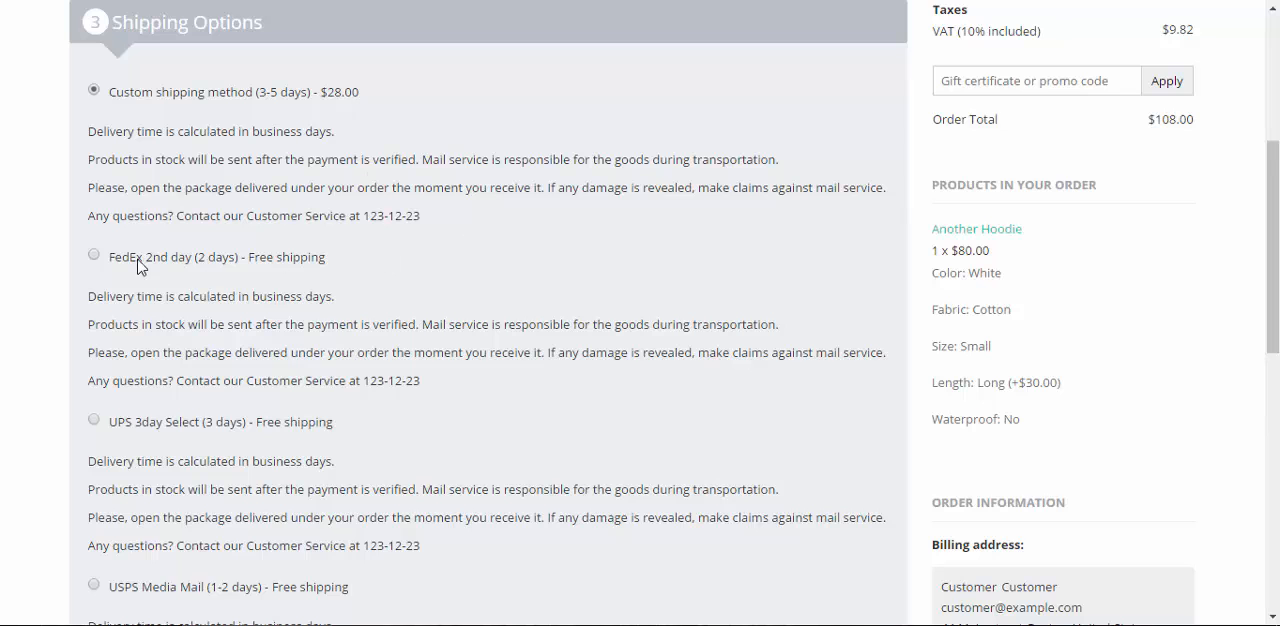
{"action": "mouse_move", "coordinate": [337, 277]}
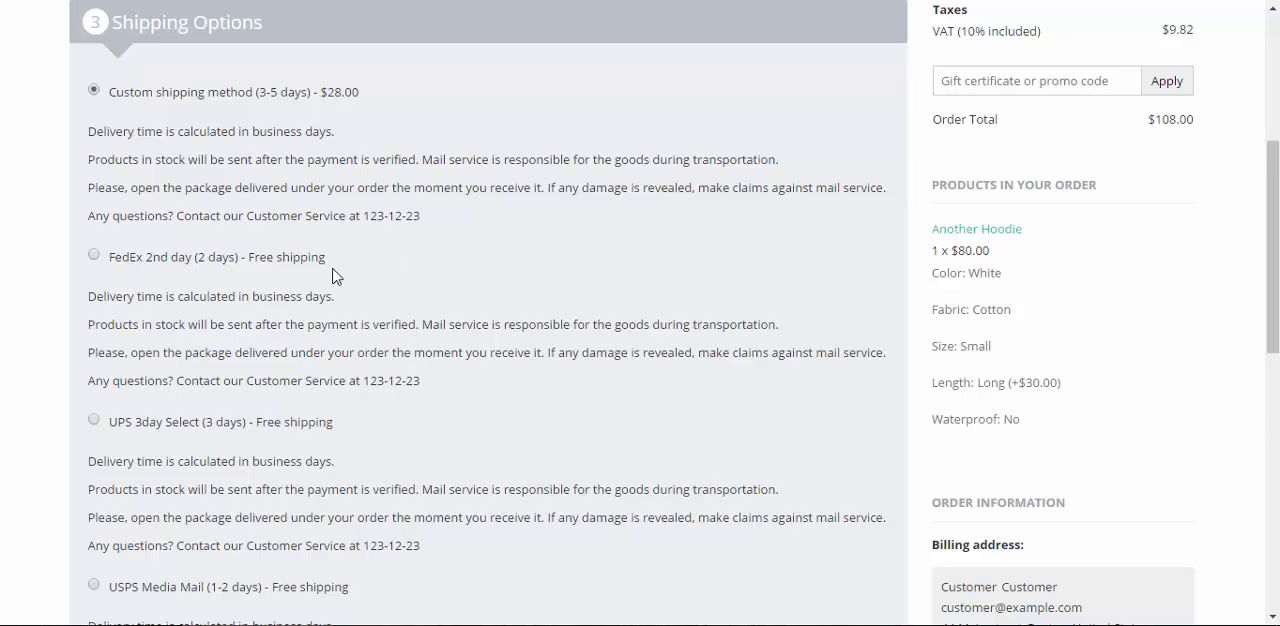
{"action": "scroll", "scroll_direction": "down", "scroll_amount": 3}
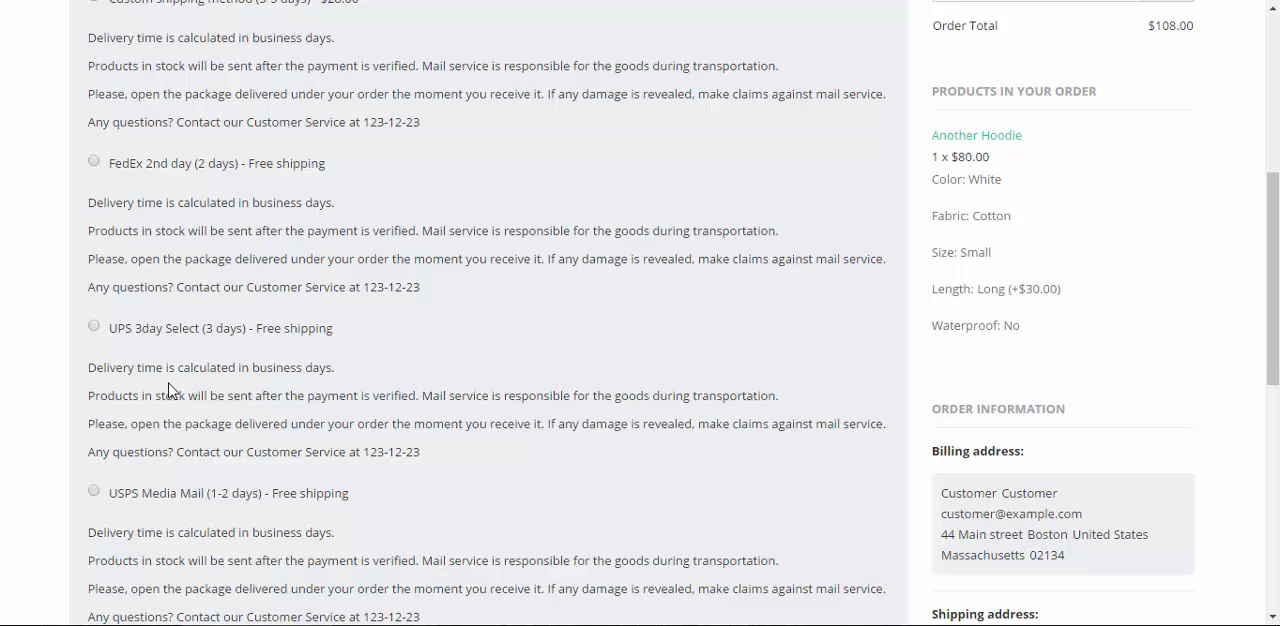
{"action": "scroll", "scroll_direction": "down", "scroll_amount": 3}
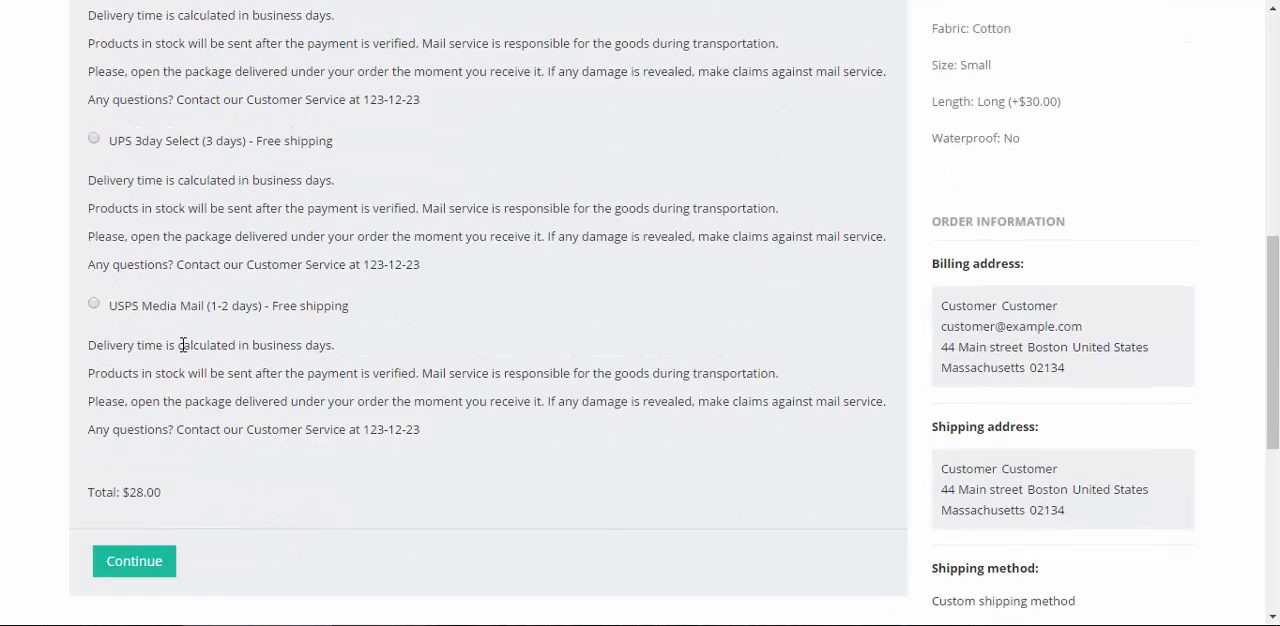
{"action": "mouse_move", "coordinate": [390, 326]}
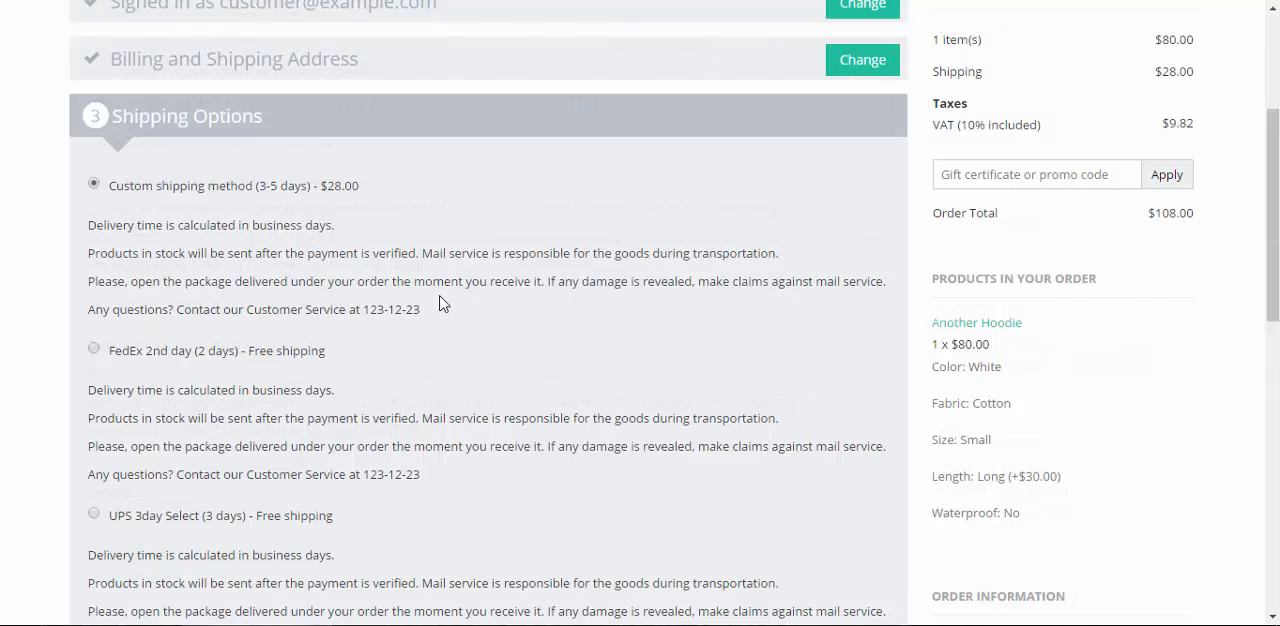
{"action": "scroll", "scroll_direction": "down", "scroll_amount": 3}
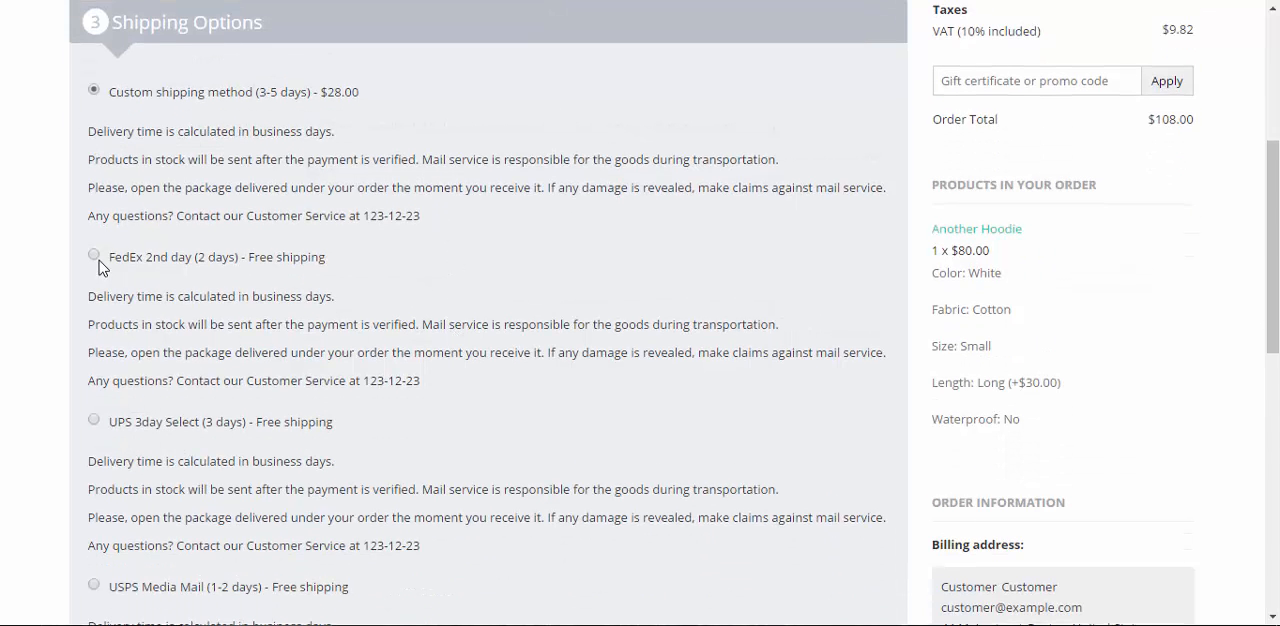
{"action": "mouse_move", "coordinate": [258, 268]}
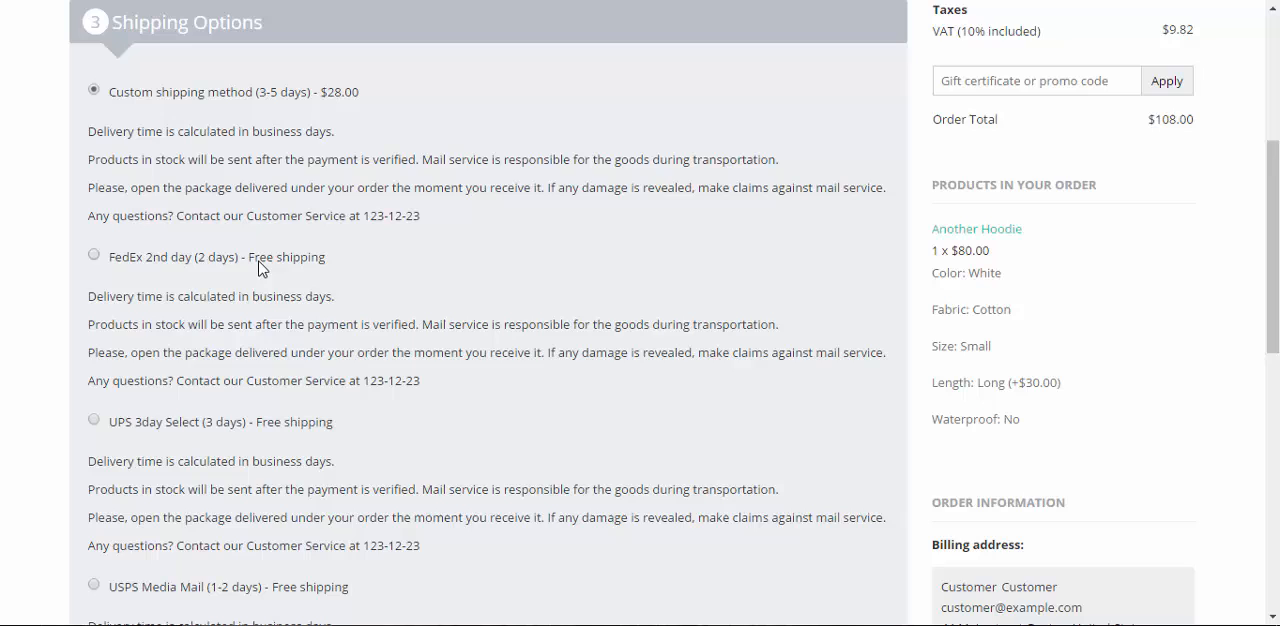
{"action": "mouse_move", "coordinate": [720, 263]}
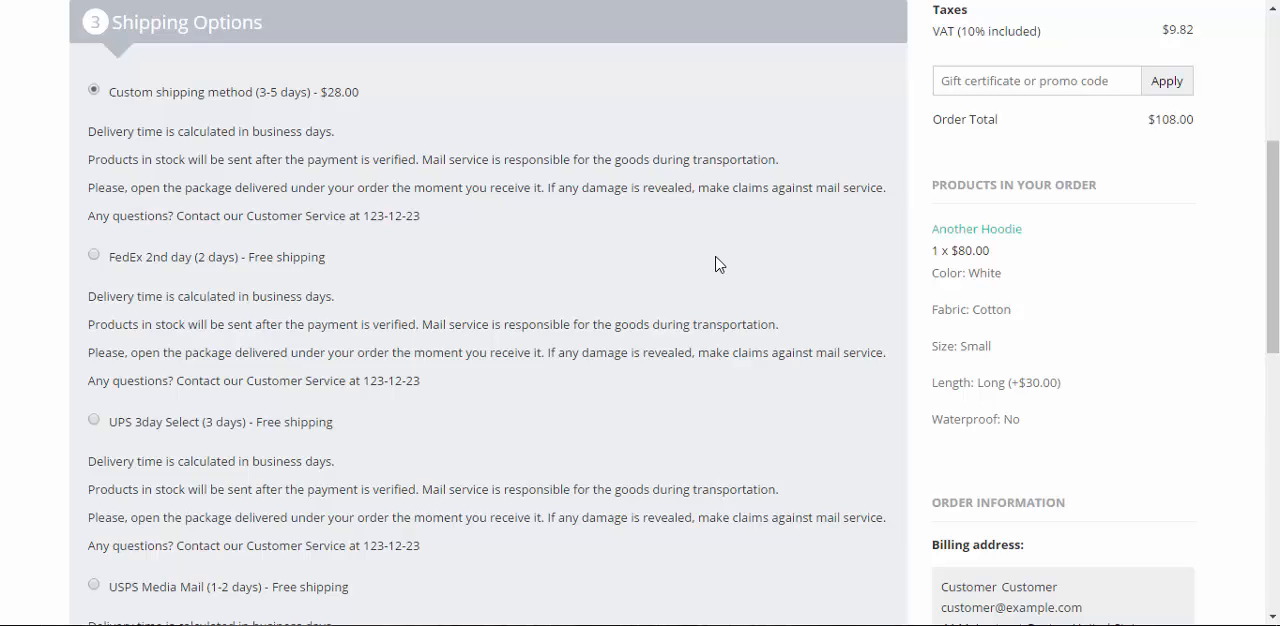
{"action": "mouse_move", "coordinate": [570, 272]}
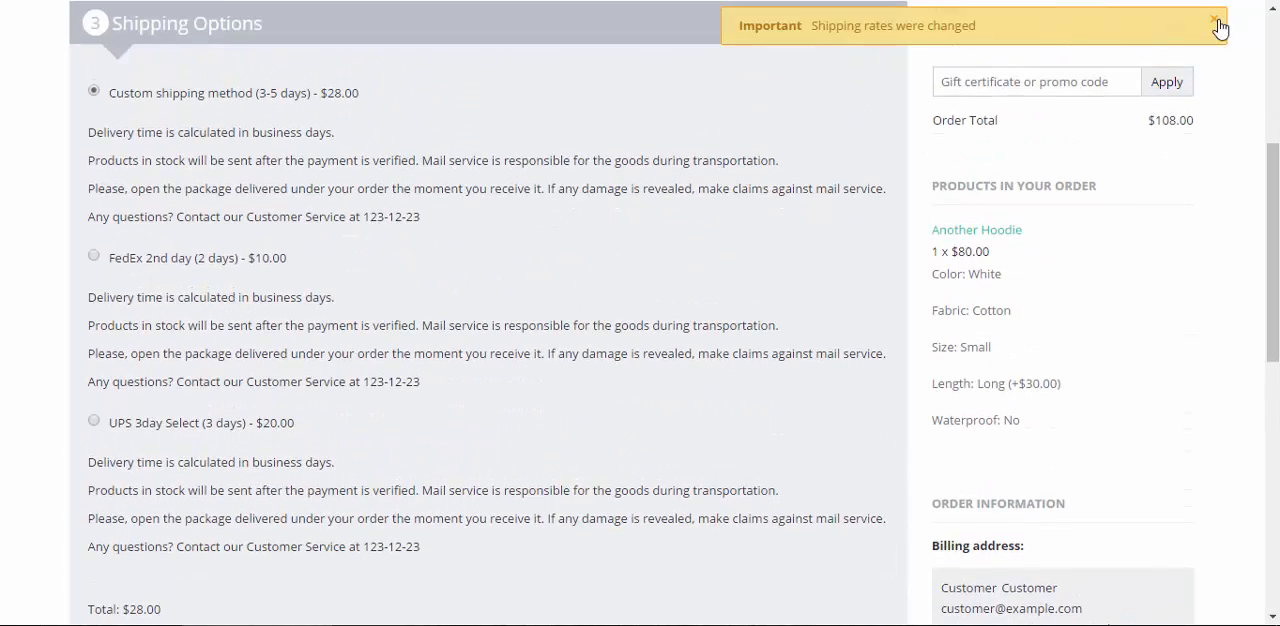
Dismiss the rates-changed notice, choose UPS 3day Select, and review the $100.00 total
{"action": "left_click", "coordinate": [93, 419]}
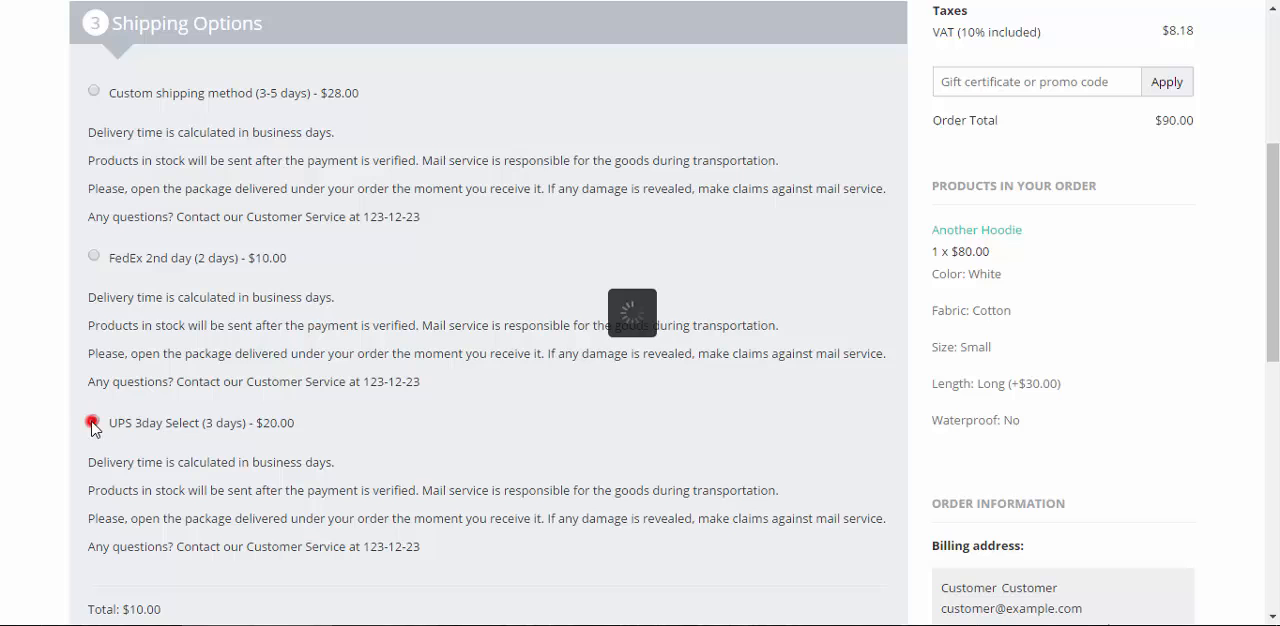
{"action": "left_click", "coordinate": [93, 422]}
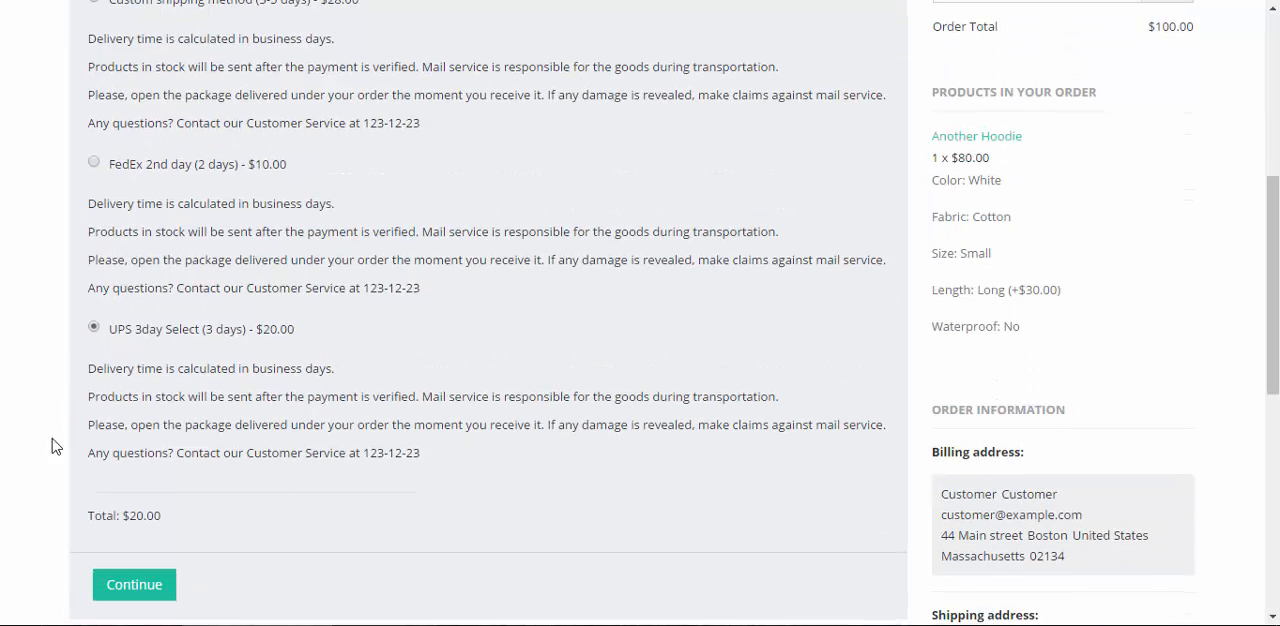
{"action": "mouse_move", "coordinate": [622, 345]}
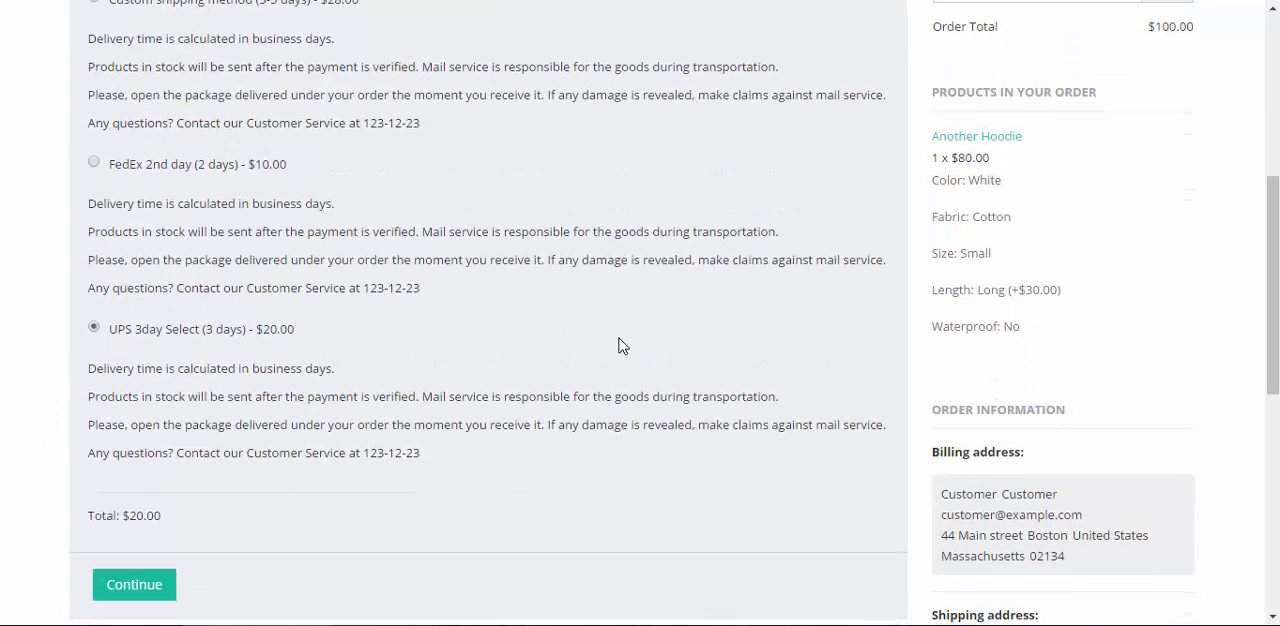
{"action": "mouse_move", "coordinate": [540, 326]}
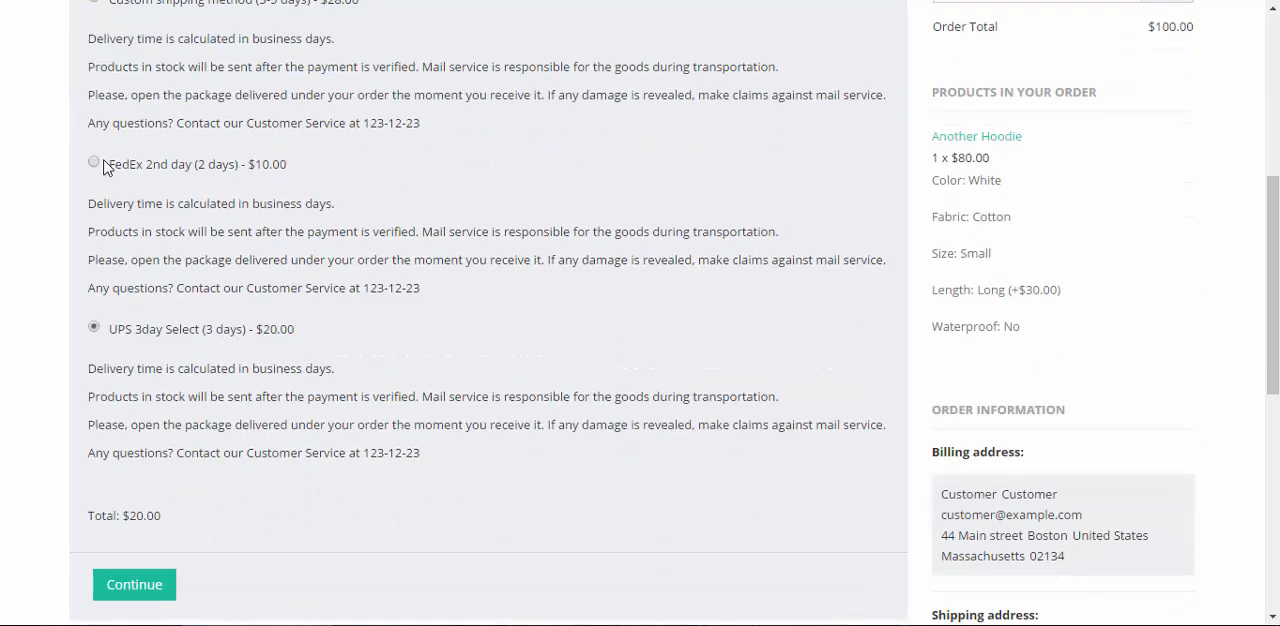
{"action": "left_click", "coordinate": [93, 164]}
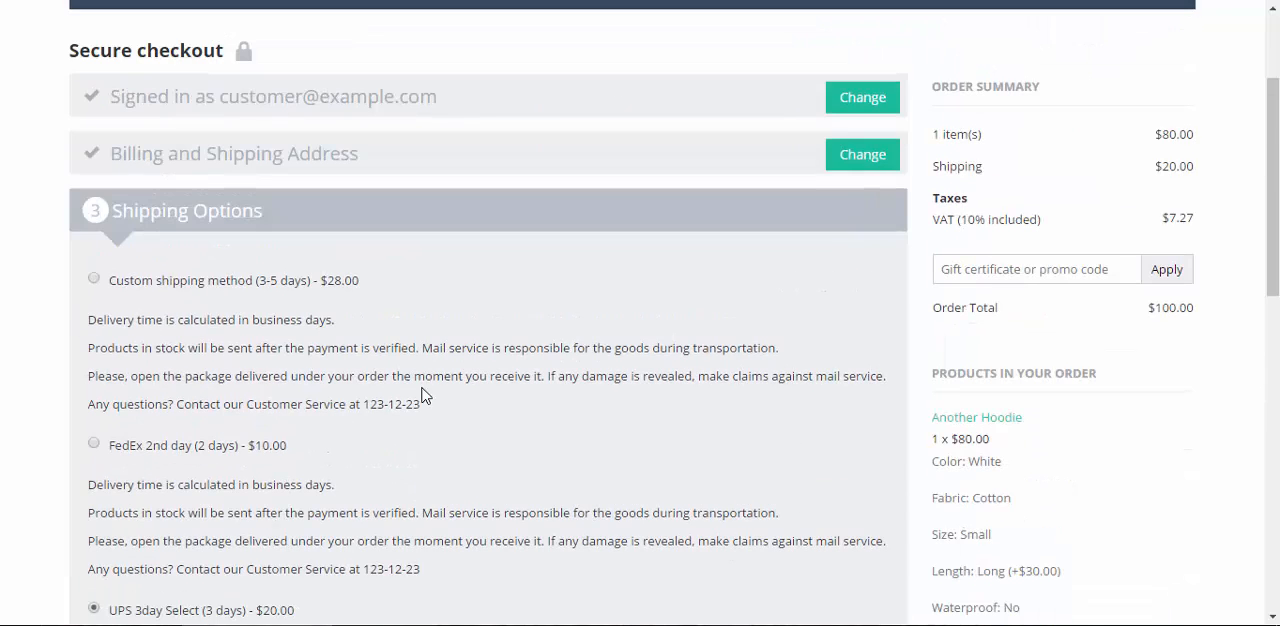
{"action": "scroll", "scroll_direction": "down", "scroll_amount": 3}
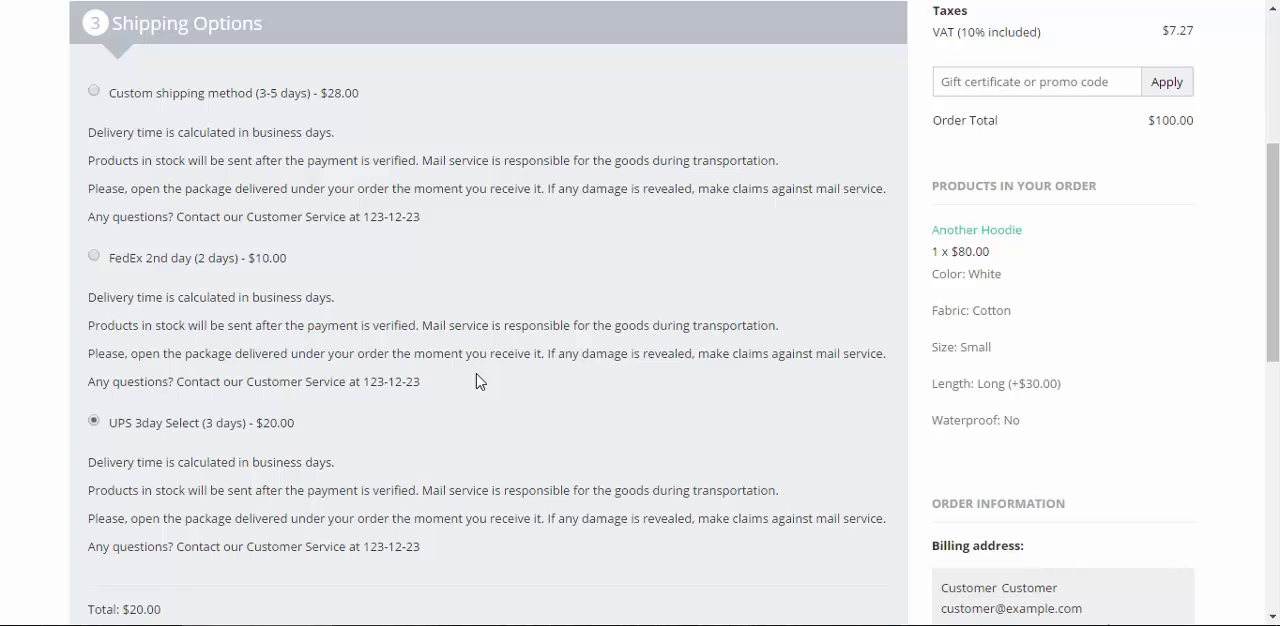
{"action": "scroll", "scroll_direction": "down", "scroll_amount": 3}
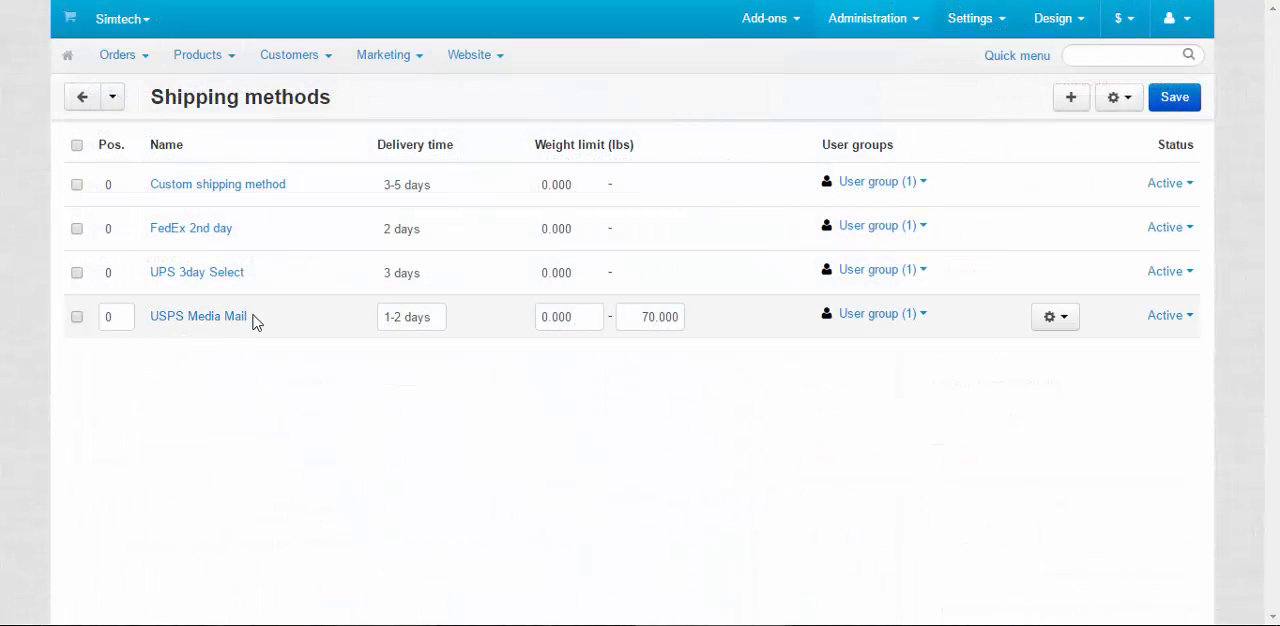
{"action": "mouse_move", "coordinate": [289, 327]}
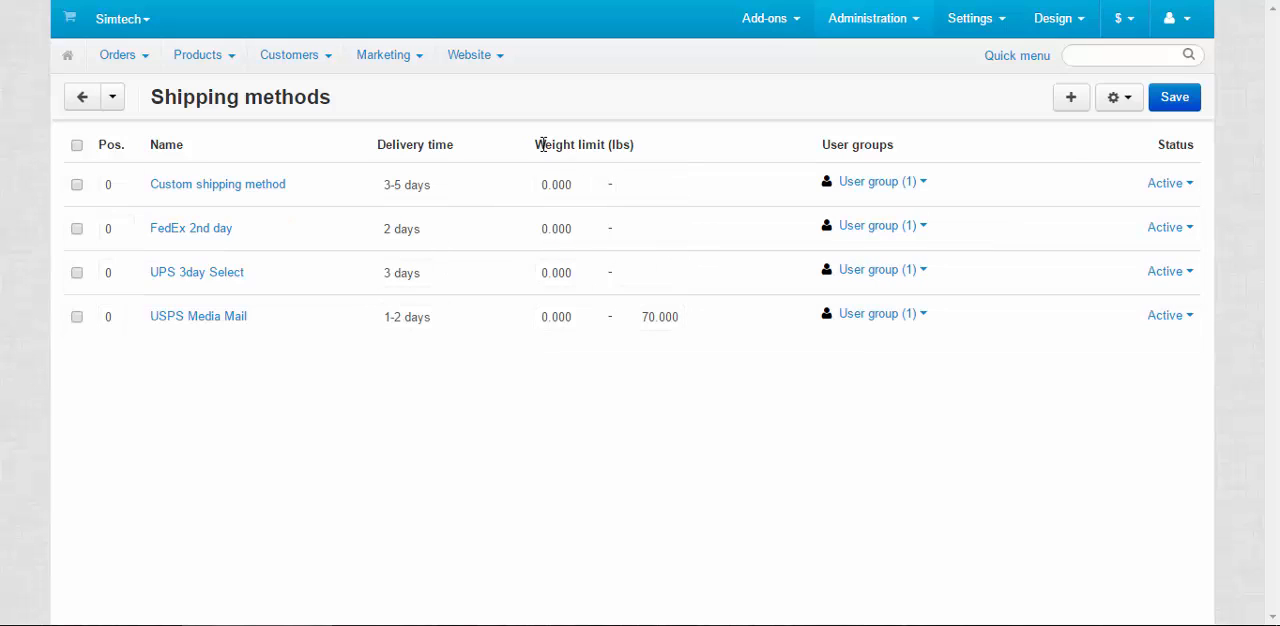
Return to the admin shipping methods list showing delivery times and weight limits
{"action": "left_click", "coordinate": [543, 143]}
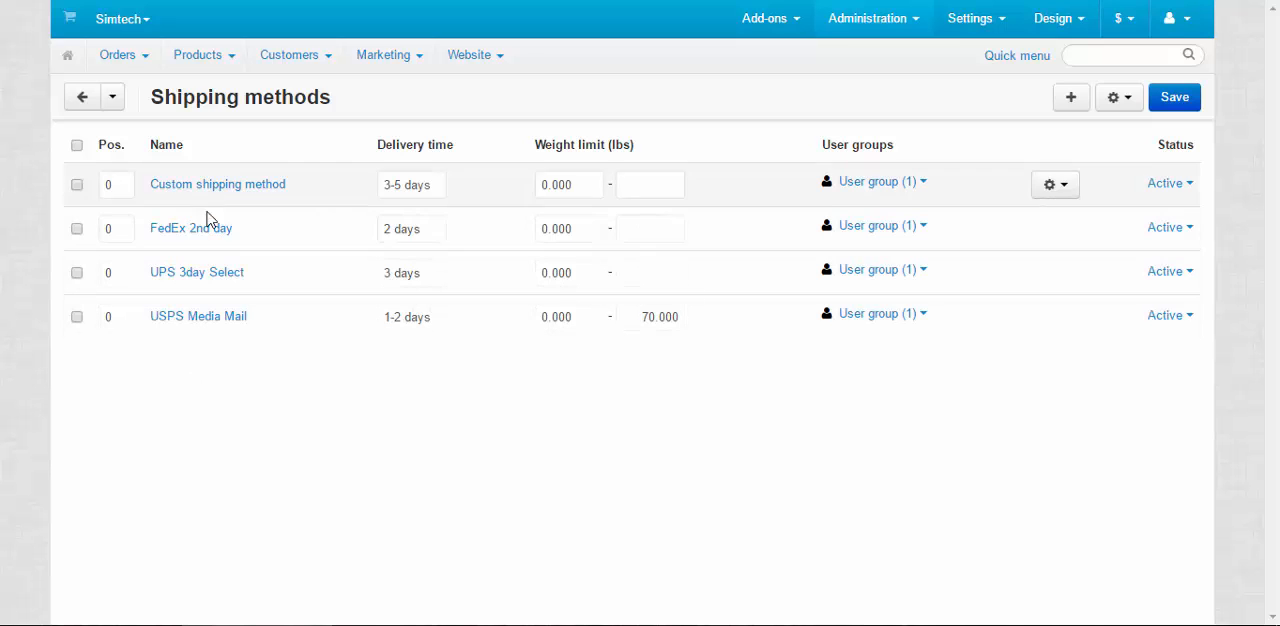
Set FedEx 2nd day's 5 lbs weight row to Percent, Per lbs, rate value 10
{"action": "left_click", "coordinate": [191, 227]}
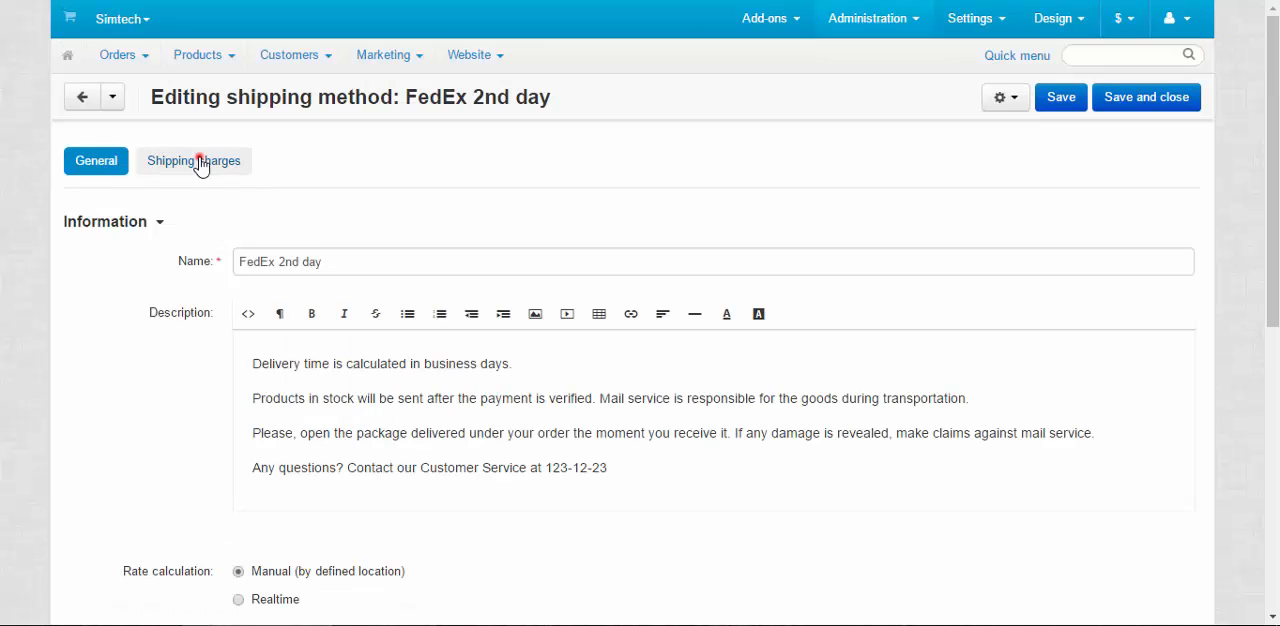
{"action": "left_click", "coordinate": [193, 161]}
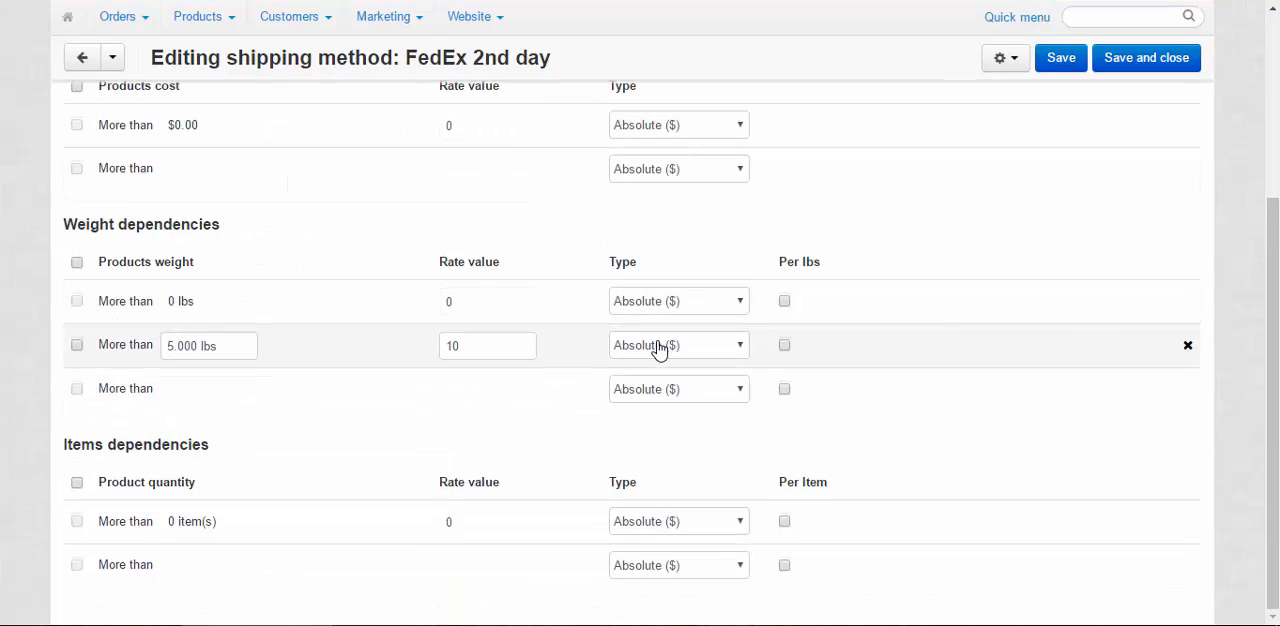
{"action": "left_click", "coordinate": [678, 345]}
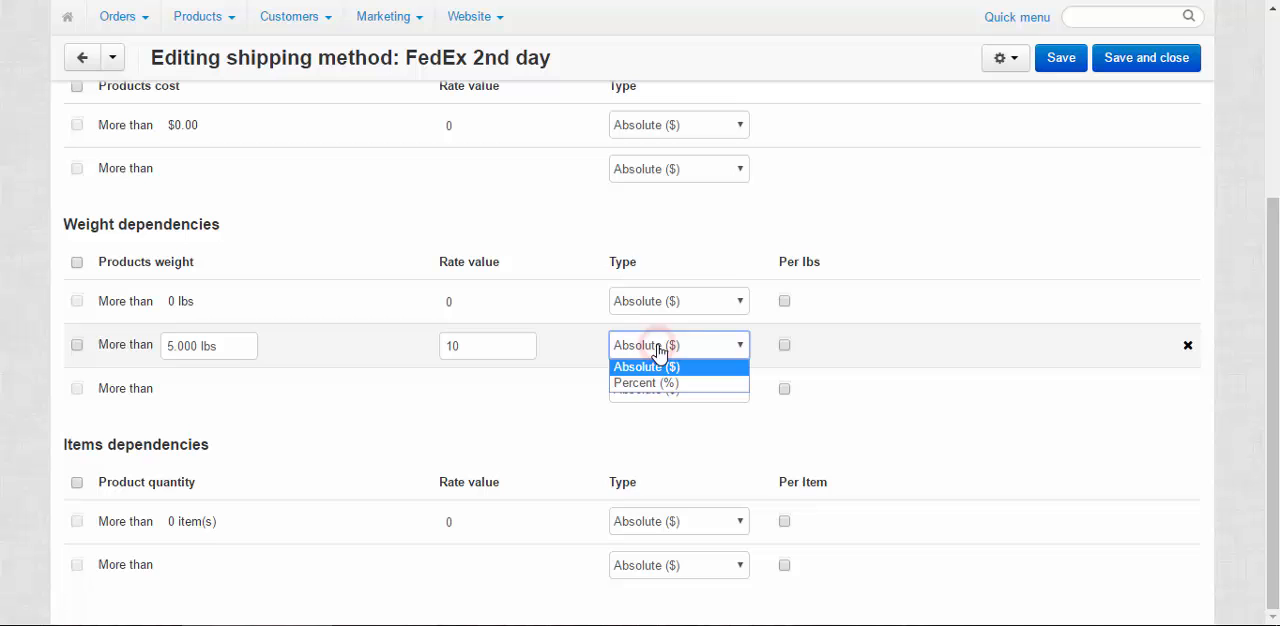
{"action": "left_click", "coordinate": [645, 383]}
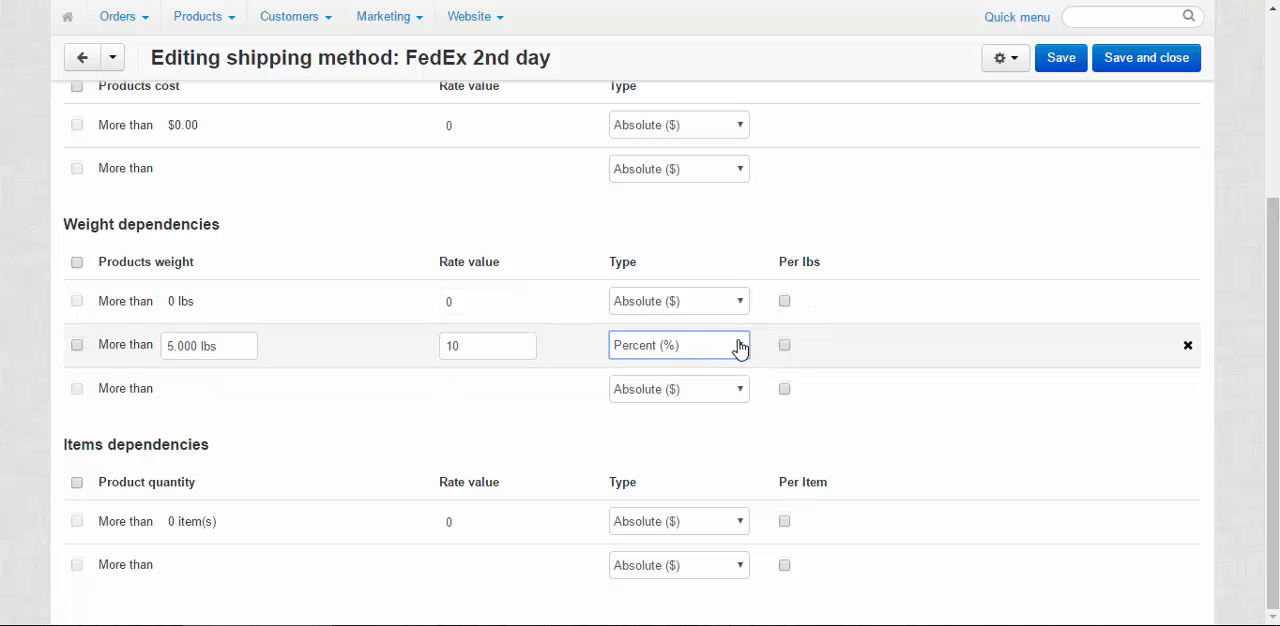
{"action": "left_click", "coordinate": [784, 345]}
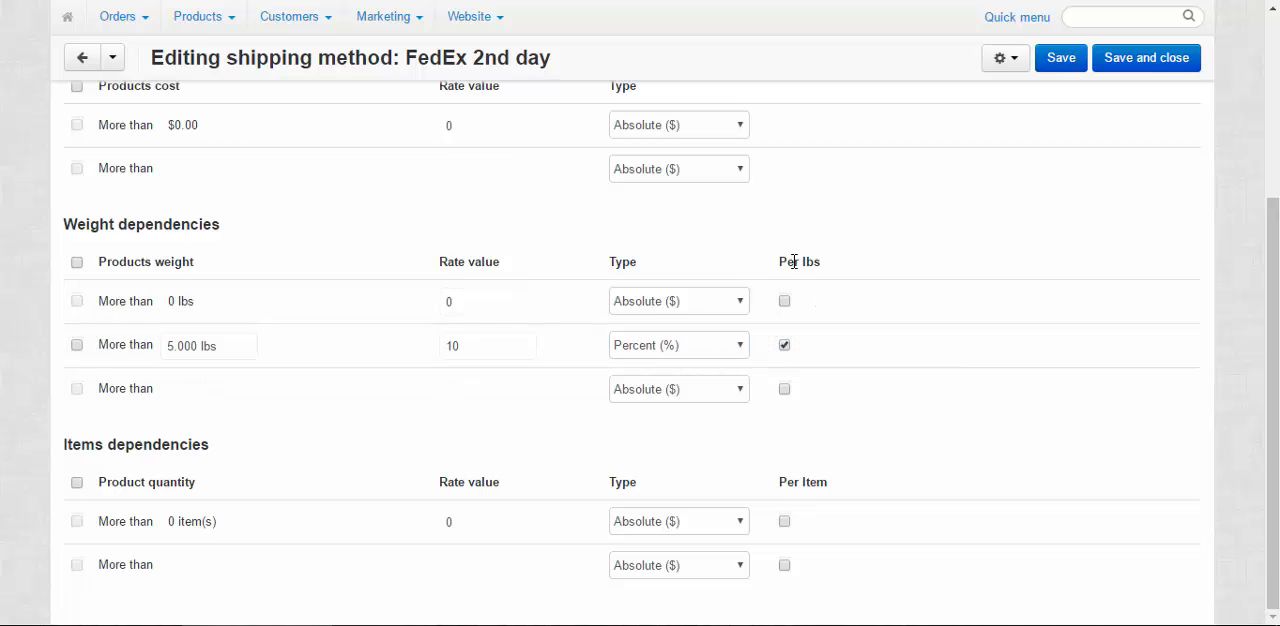
{"action": "mouse_move", "coordinate": [350, 355]}
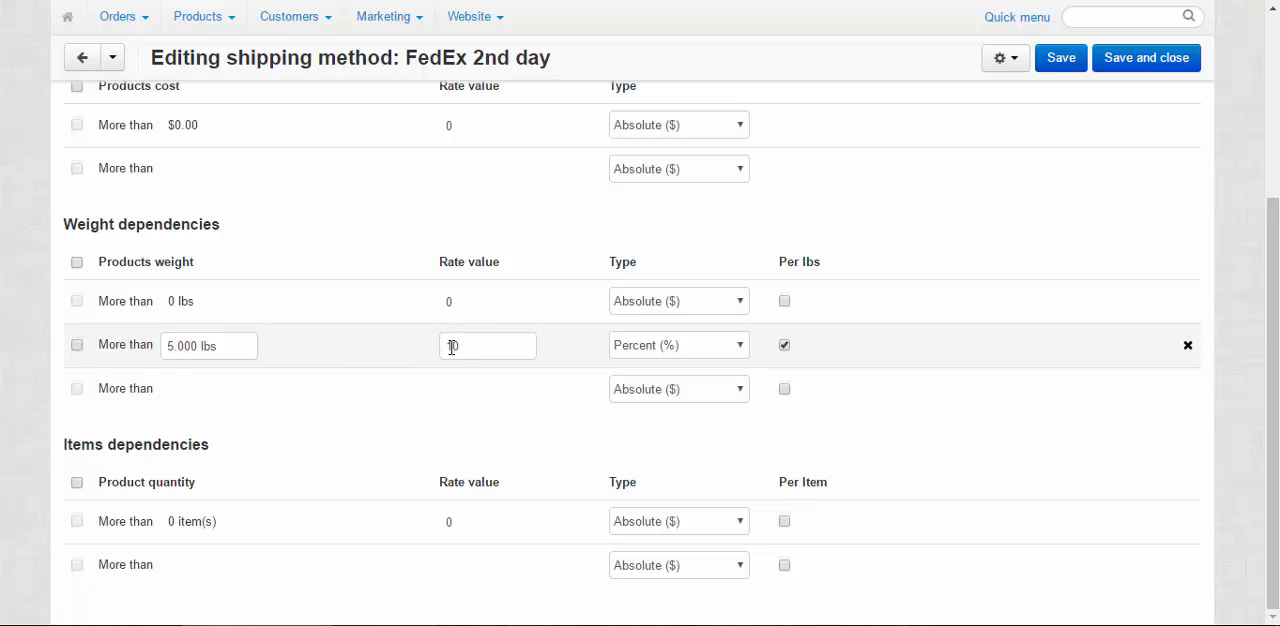
{"action": "type", "text": "10"}
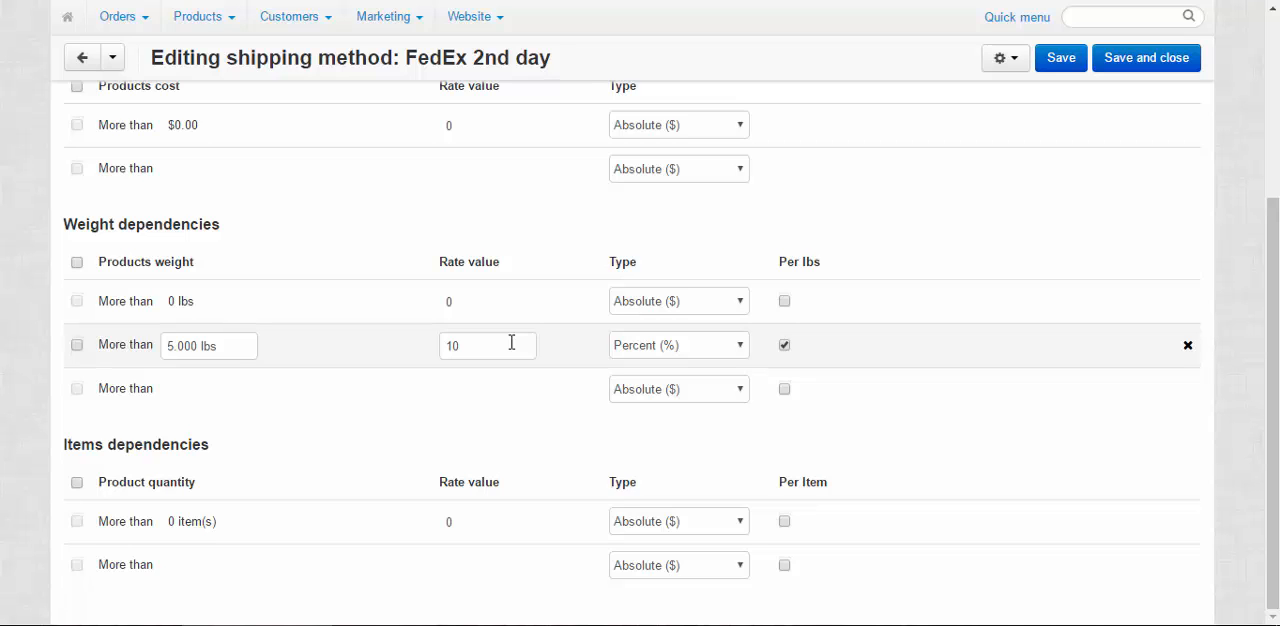
{"action": "mouse_move", "coordinate": [548, 338]}
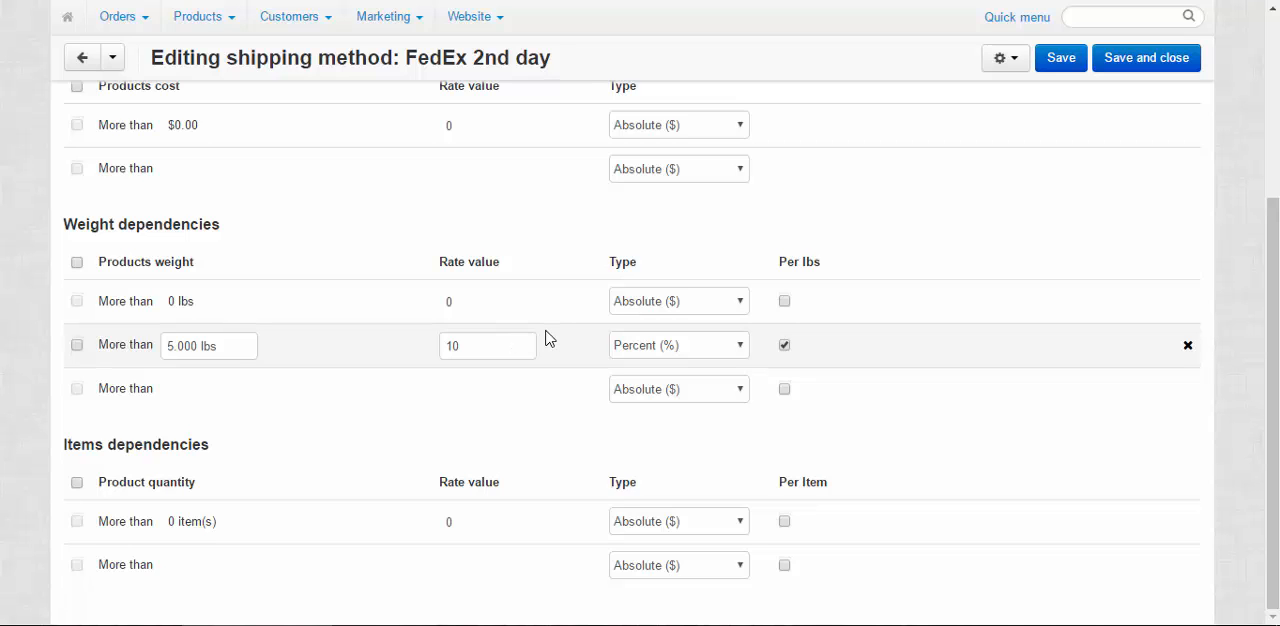
{"action": "mouse_move", "coordinate": [530, 333]}
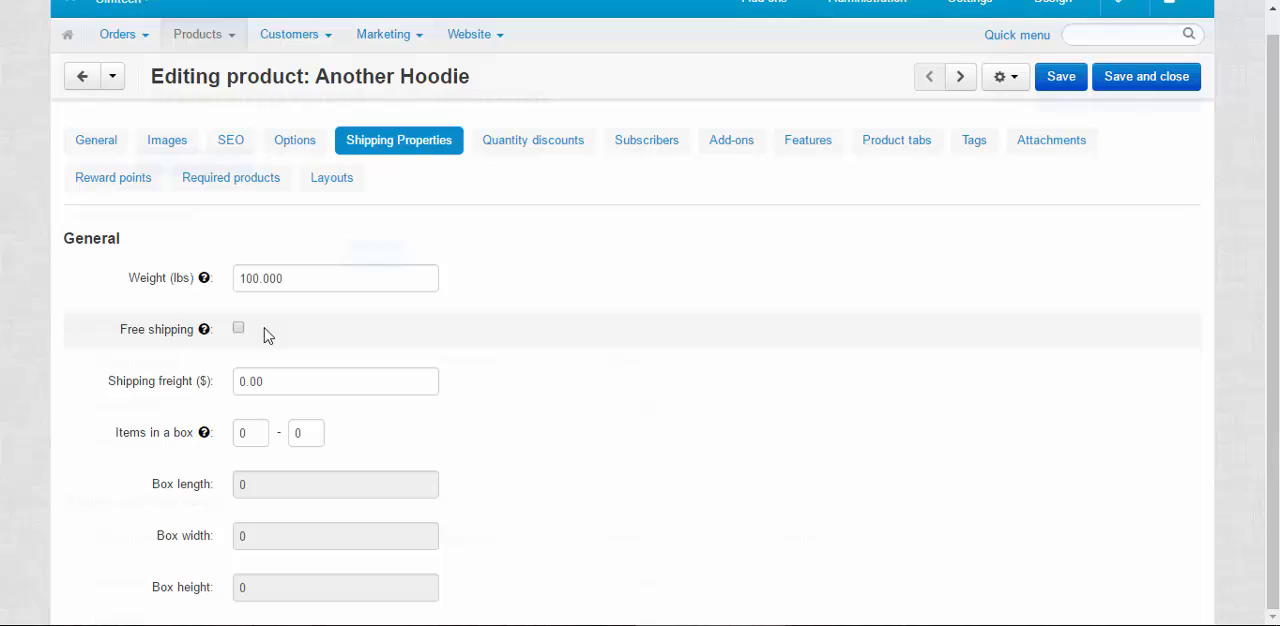
Tick Free shipping for Another Hoodie and enter 30.00 as Shipping freight ($)
{"action": "left_click", "coordinate": [238, 328]}
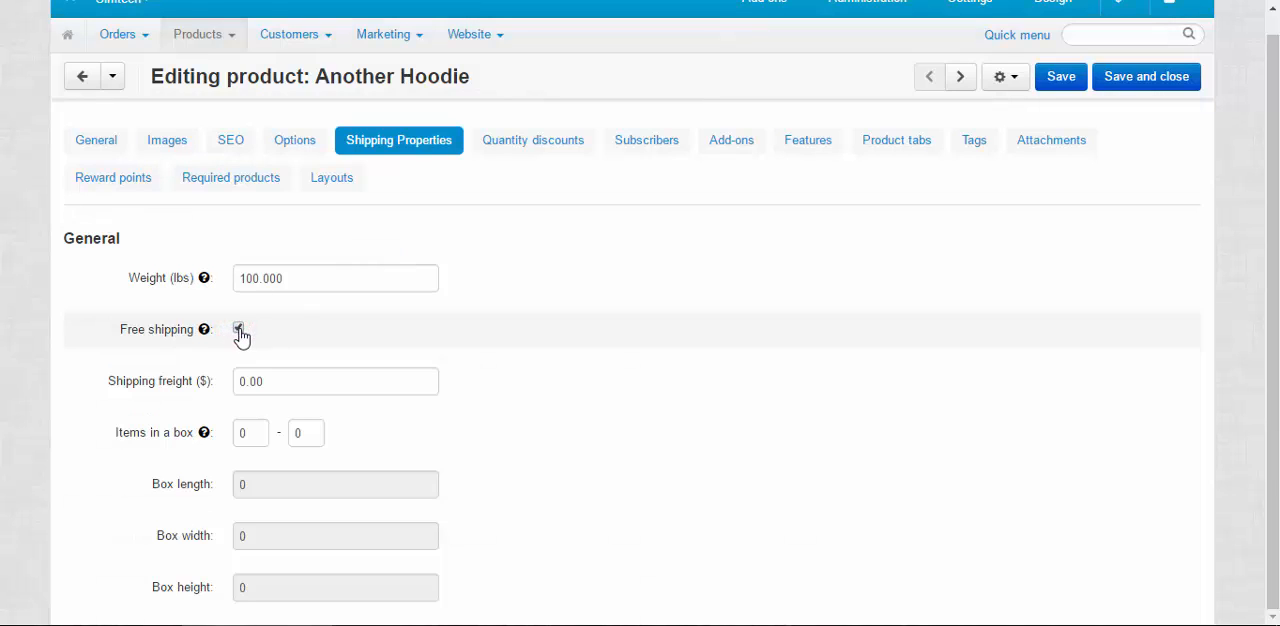
{"action": "left_click", "coordinate": [238, 328]}
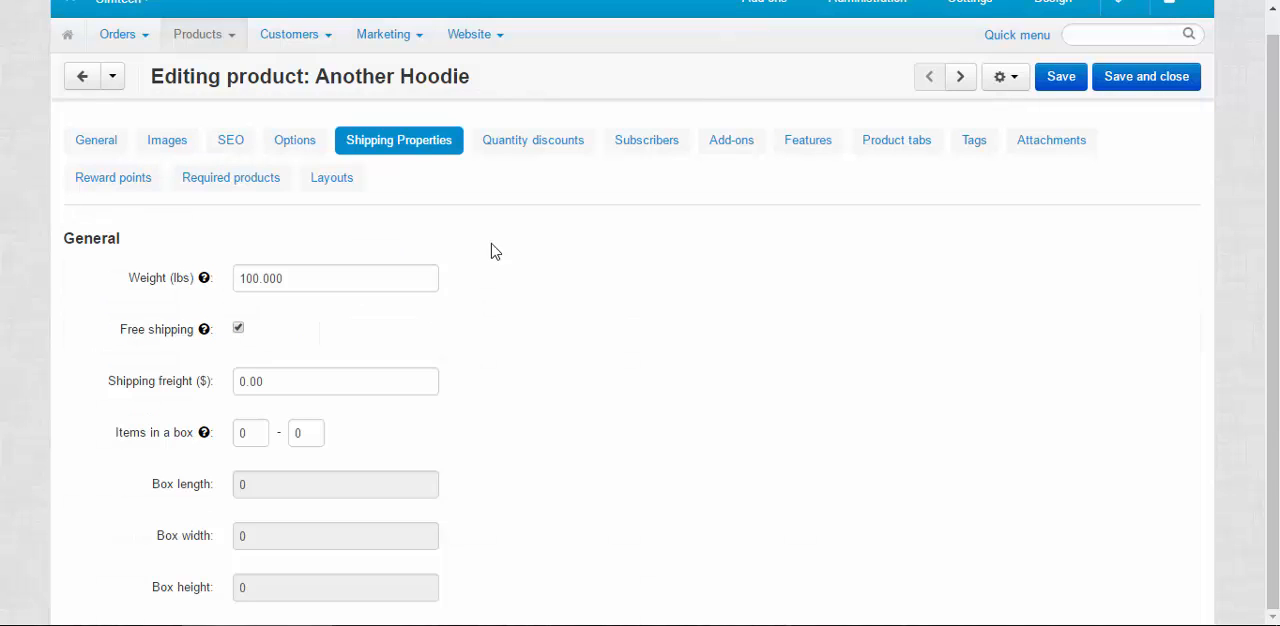
{"action": "mouse_move", "coordinate": [625, 257]}
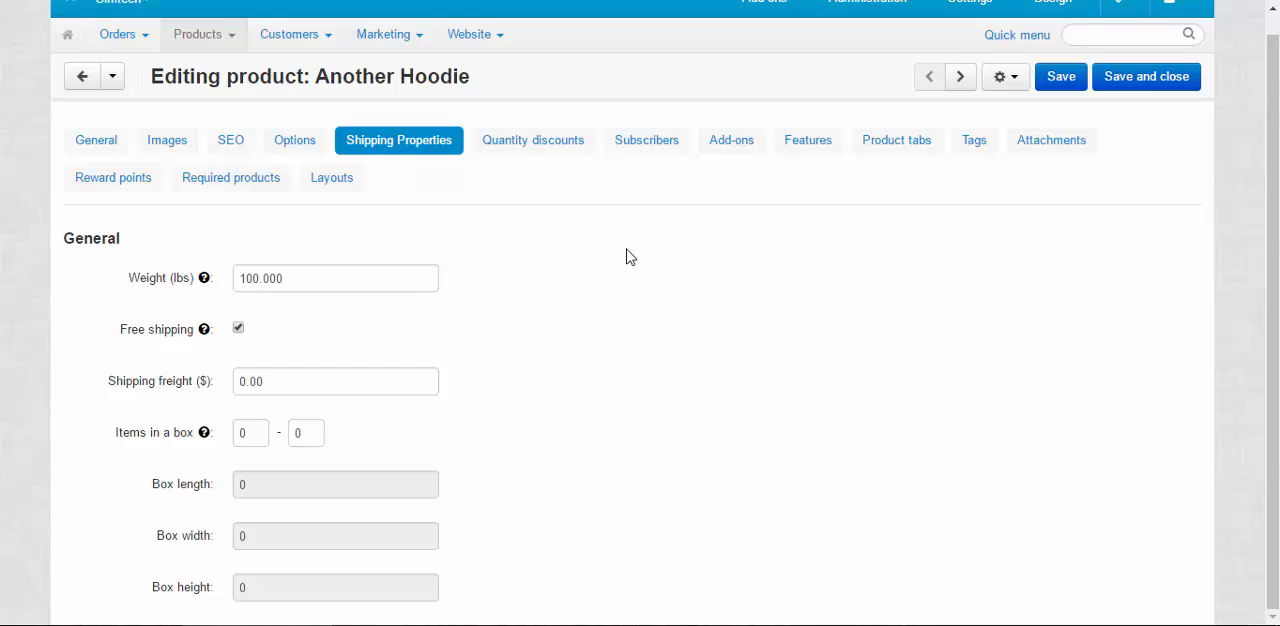
{"action": "mouse_move", "coordinate": [211, 340]}
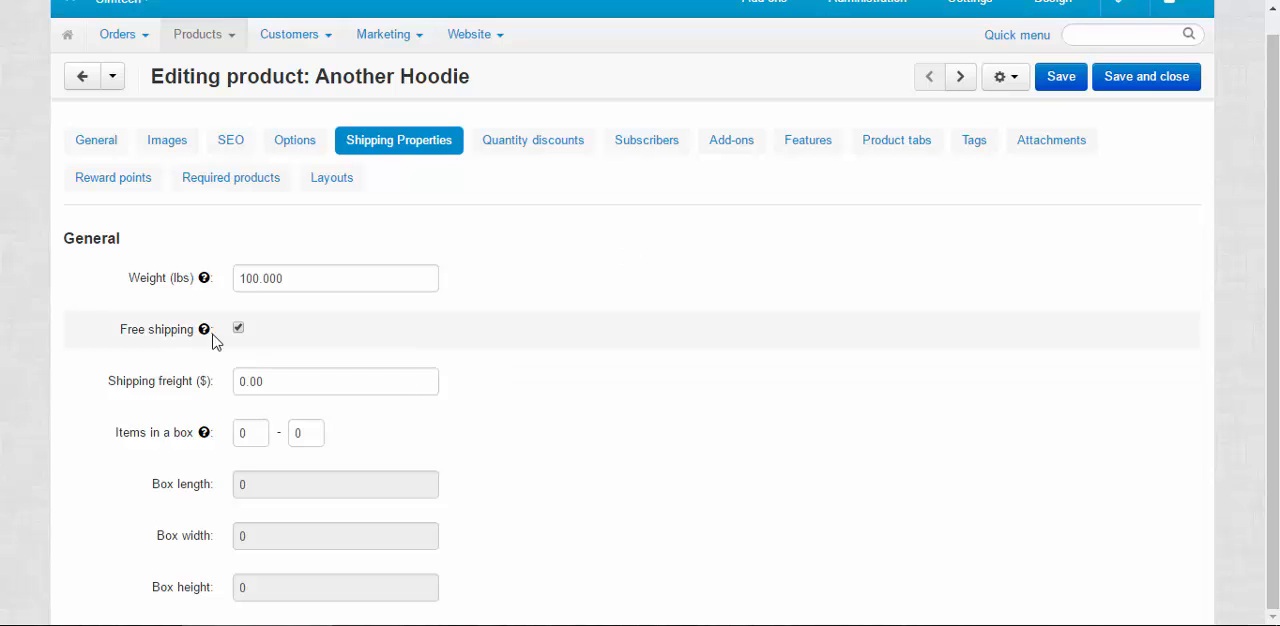
{"action": "mouse_move", "coordinate": [548, 246]}
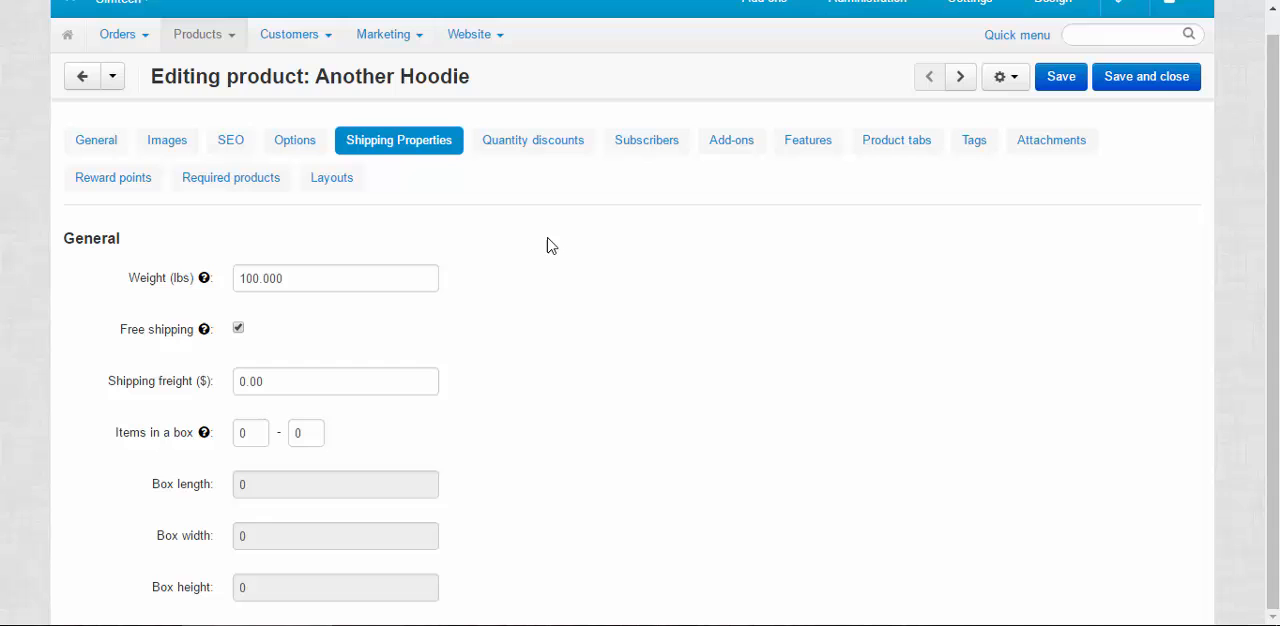
{"action": "left_click", "coordinate": [867, 18]}
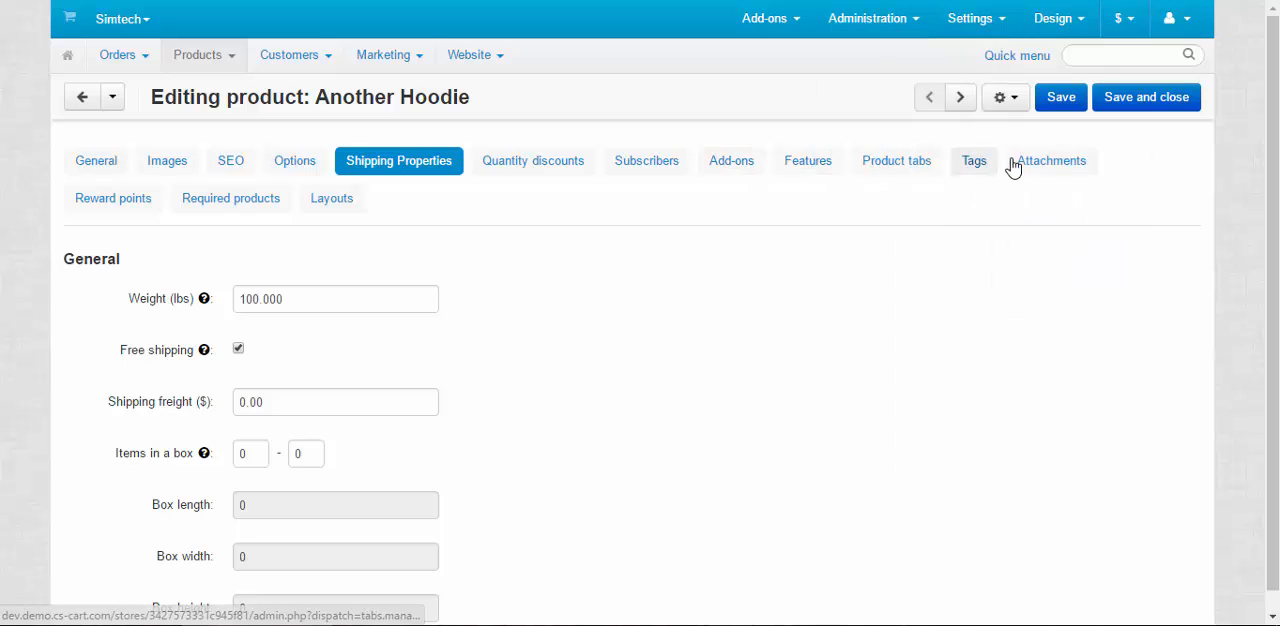
{"action": "scroll", "scroll_direction": "down", "scroll_amount": 3}
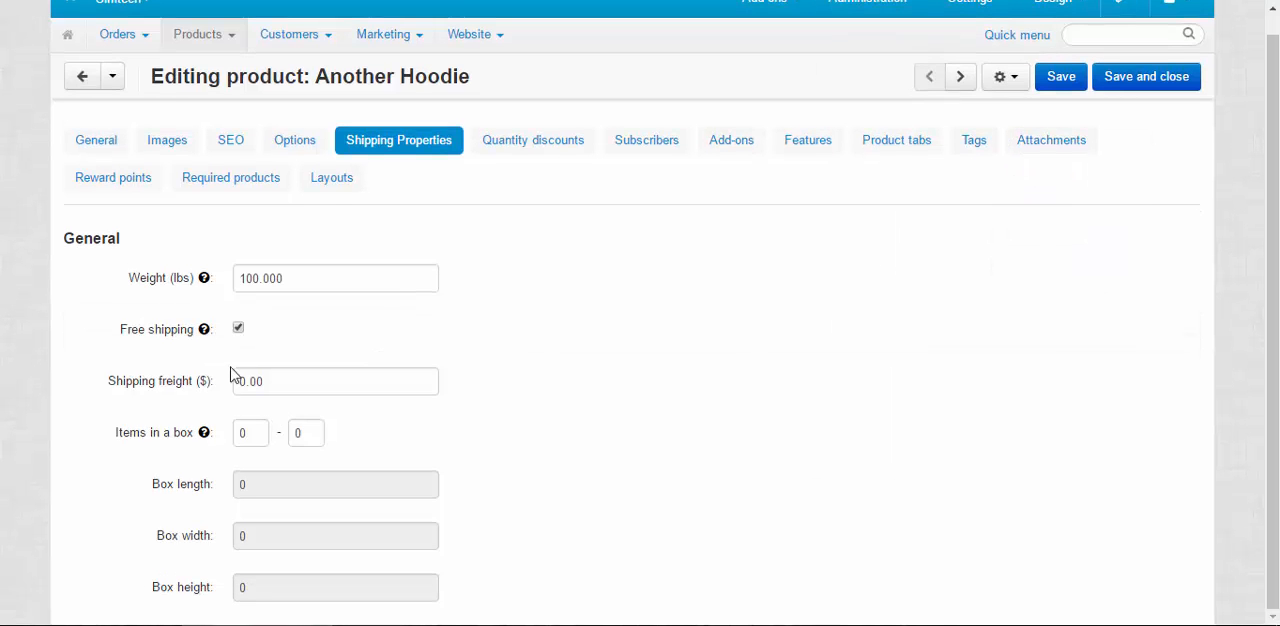
{"action": "left_click", "coordinate": [335, 381]}
{"action": "type", "text": "30"}
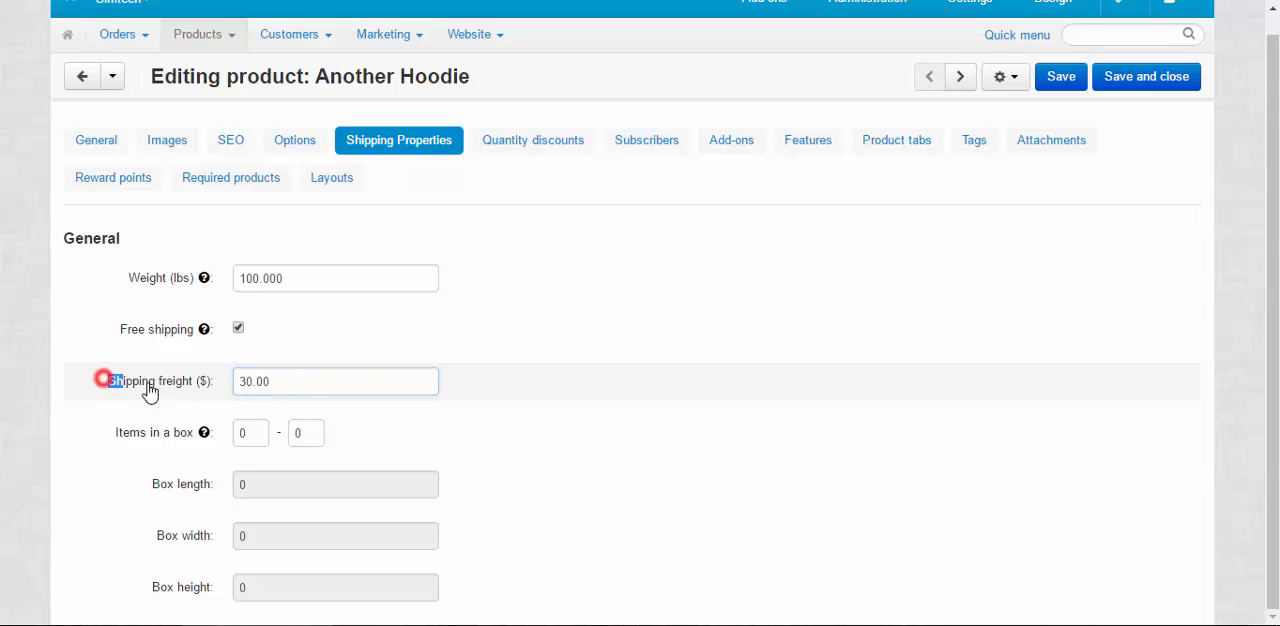
{"action": "double_click", "coordinate": [150, 381]}
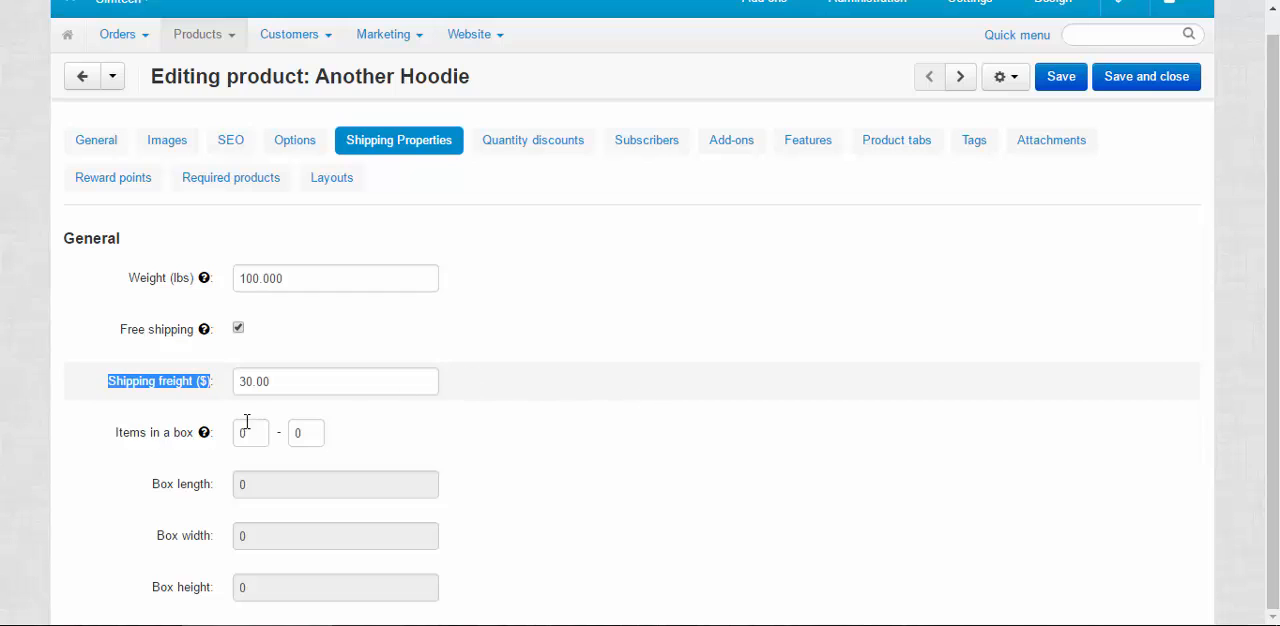
Enter 1 and 5 as Another Hoodie's minimum and maximum items in a box
{"action": "left_click", "coordinate": [249, 432]}
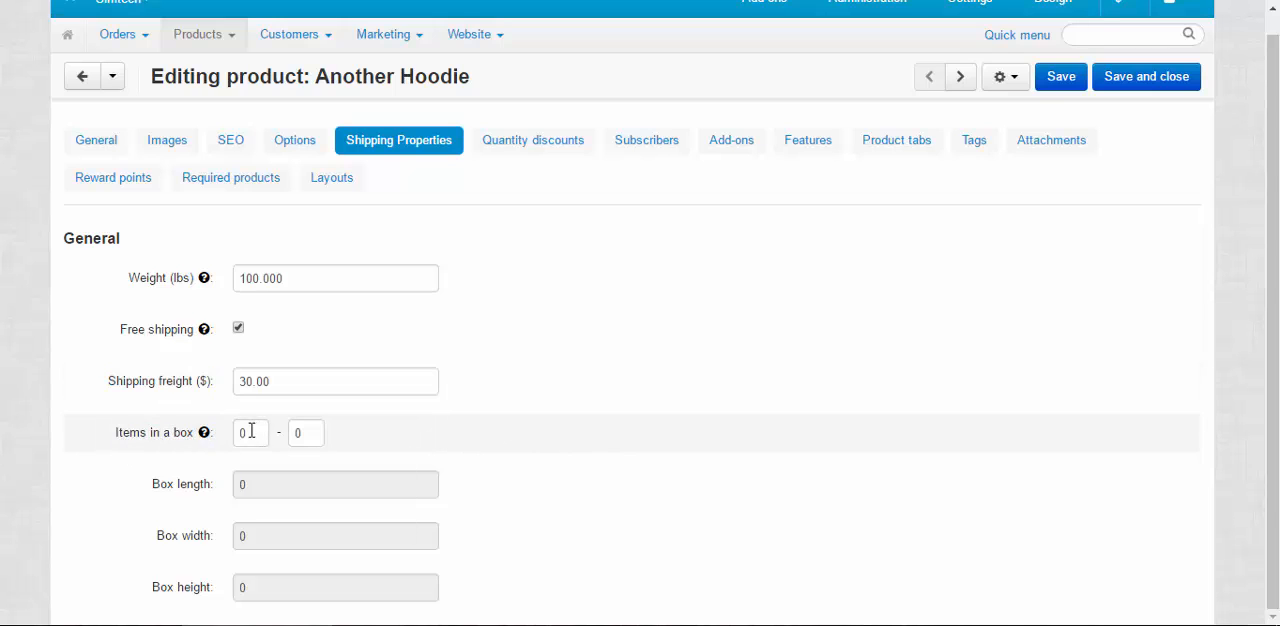
{"action": "mouse_move", "coordinate": [515, 368]}
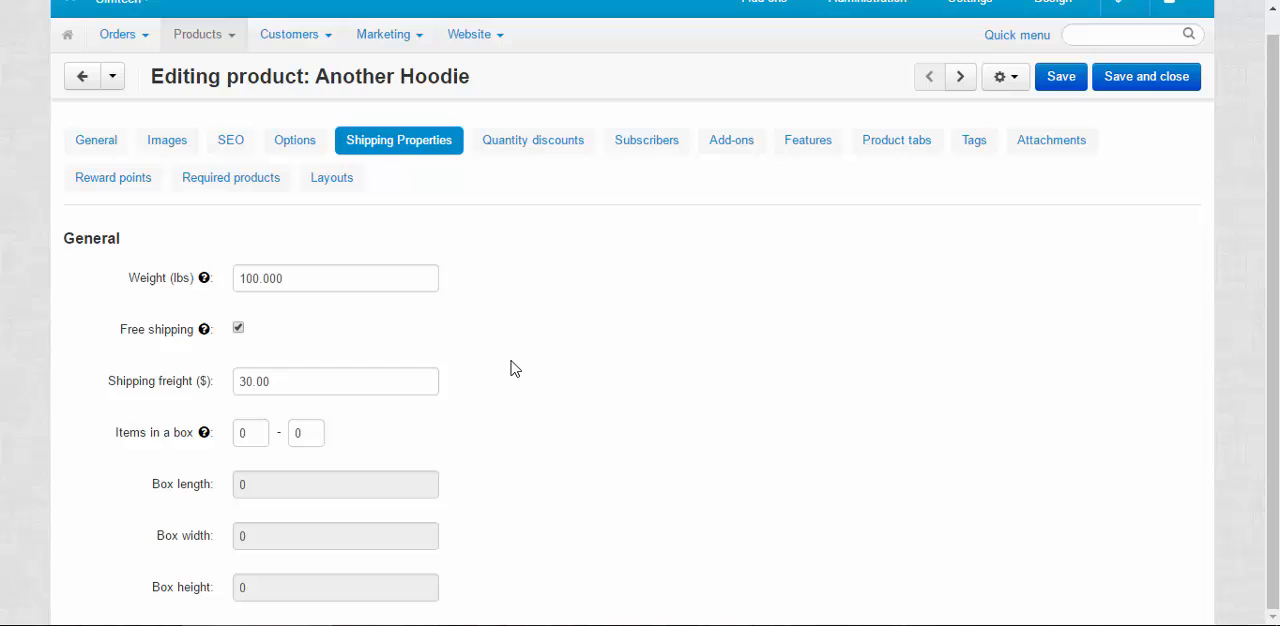
{"action": "left_click", "coordinate": [250, 433]}
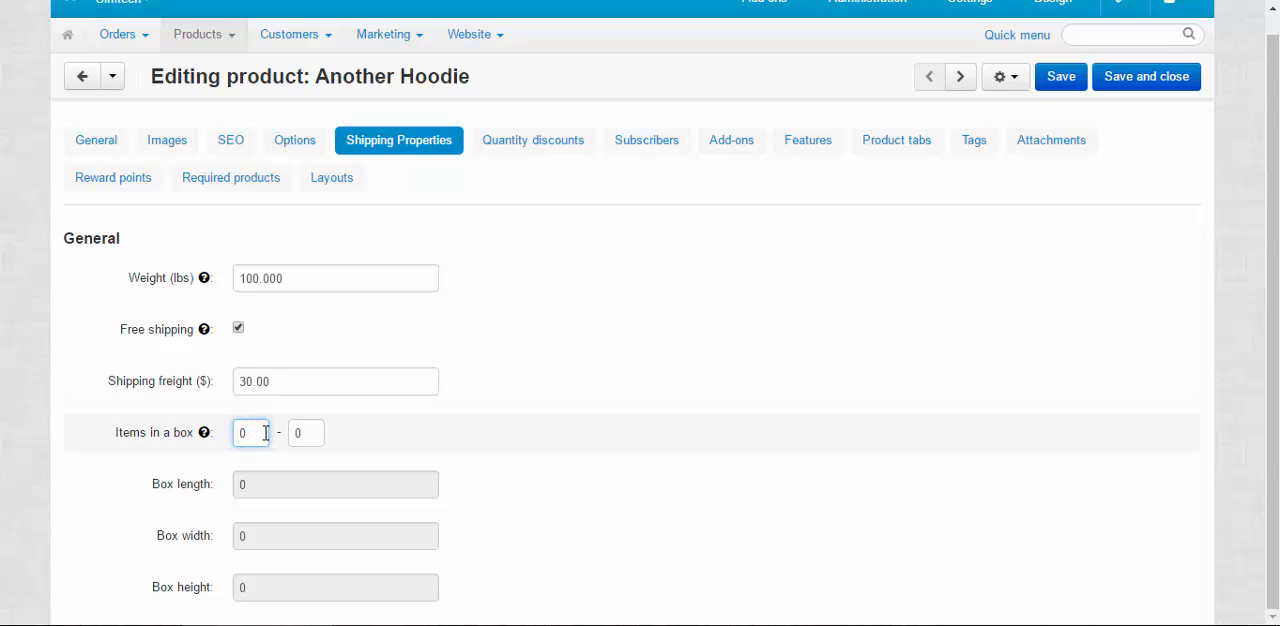
{"action": "type", "text": "1"}
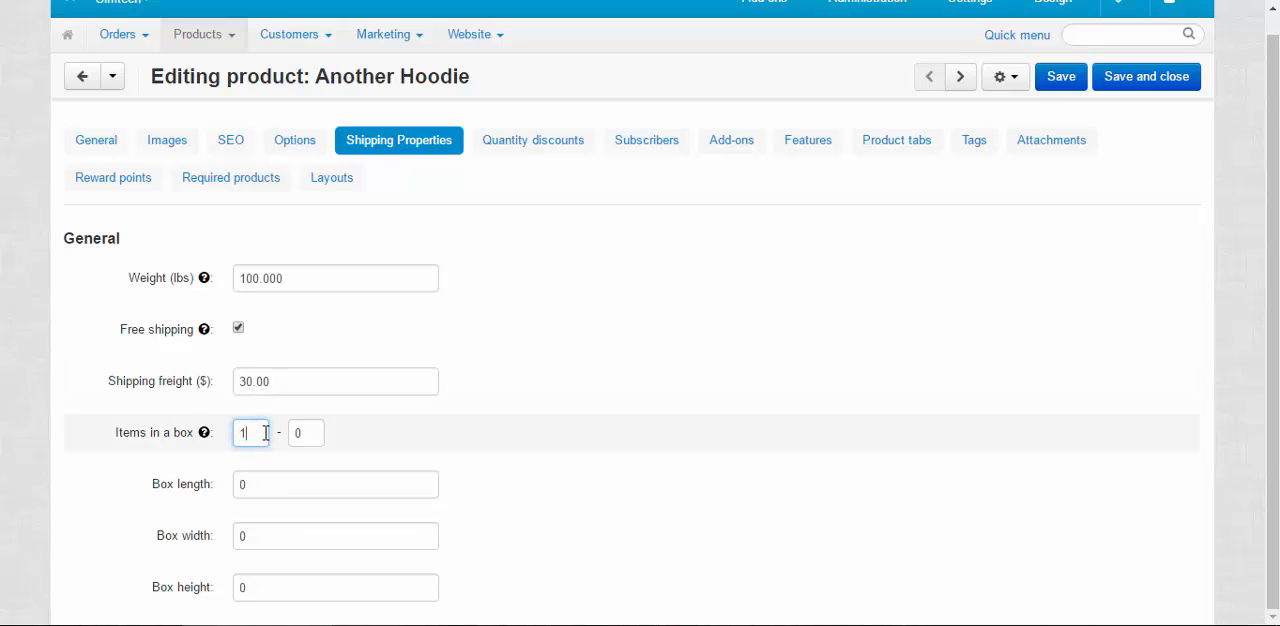
{"action": "left_click", "coordinate": [305, 432]}
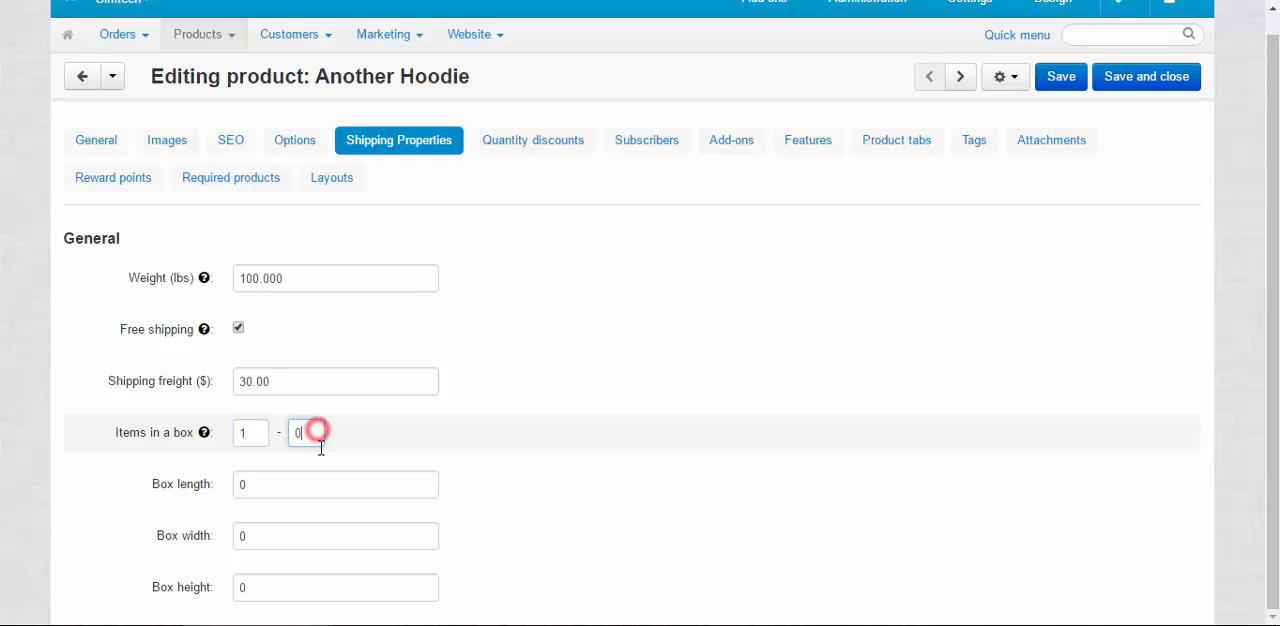
{"action": "type", "text": "5"}
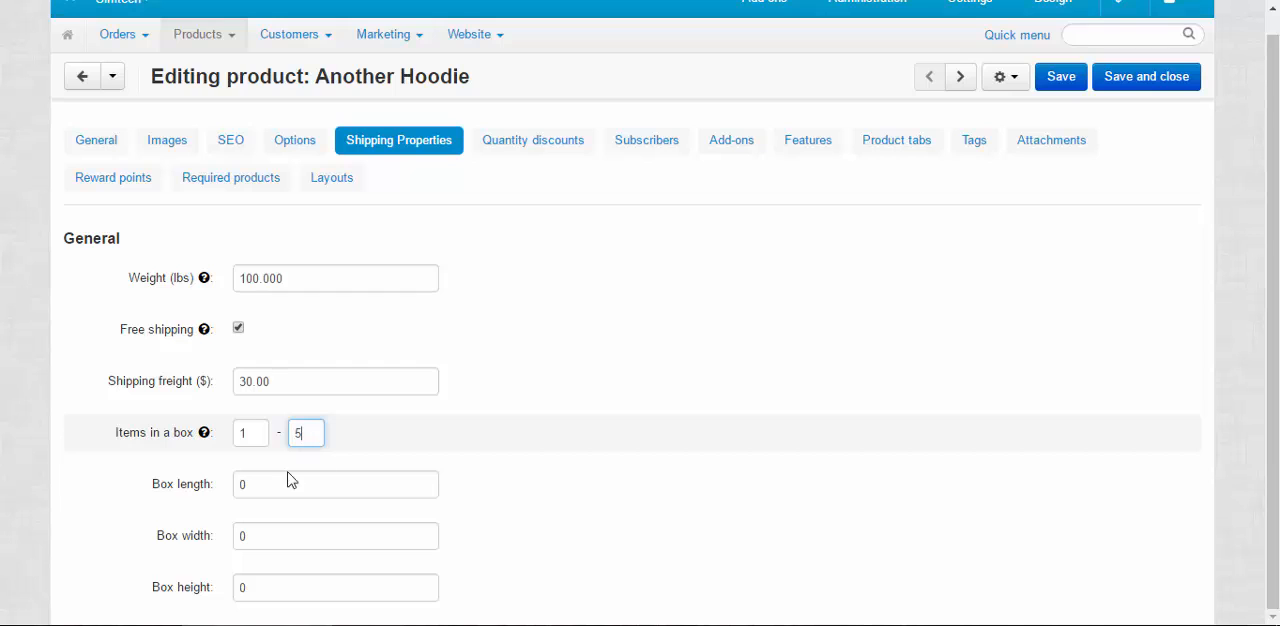
Leave box length and height at 0 and open the Administration menu
{"action": "left_click", "coordinate": [335, 484]}
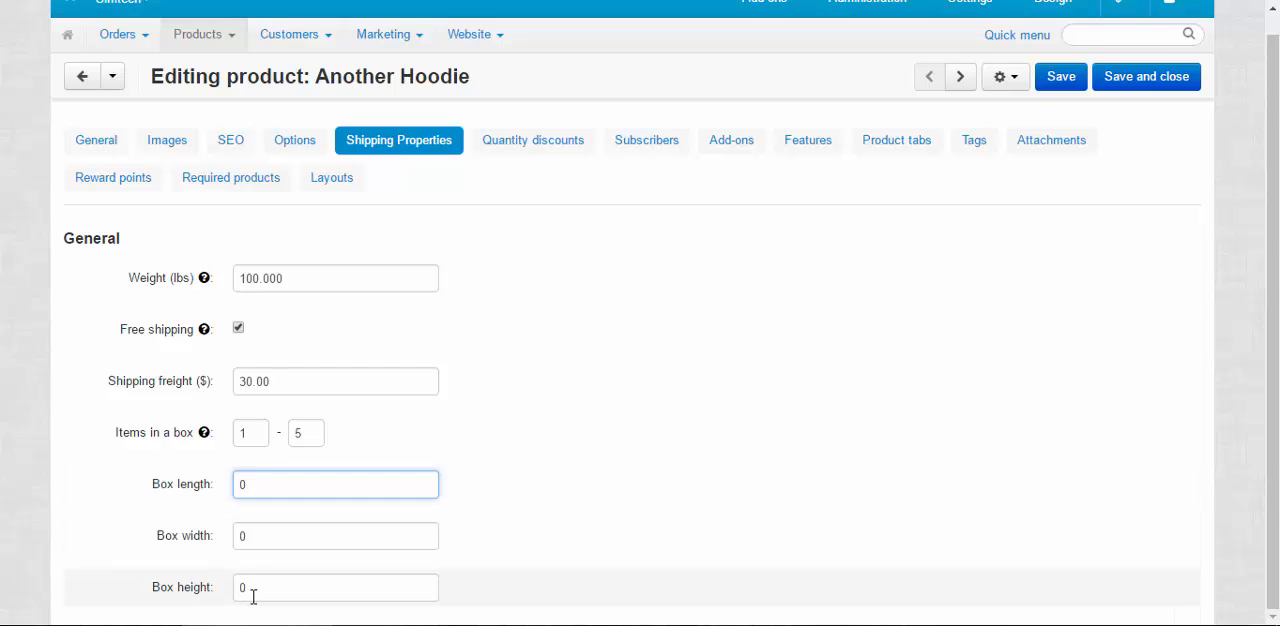
{"action": "left_click", "coordinate": [335, 587]}
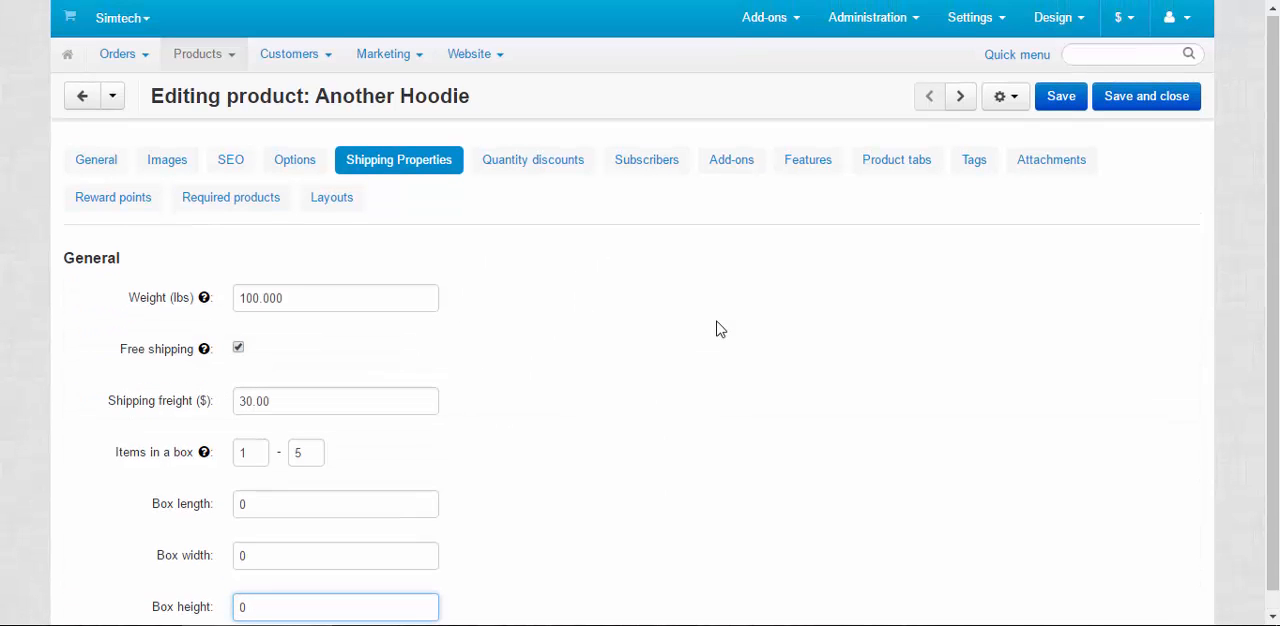
{"action": "left_click", "coordinate": [866, 17]}
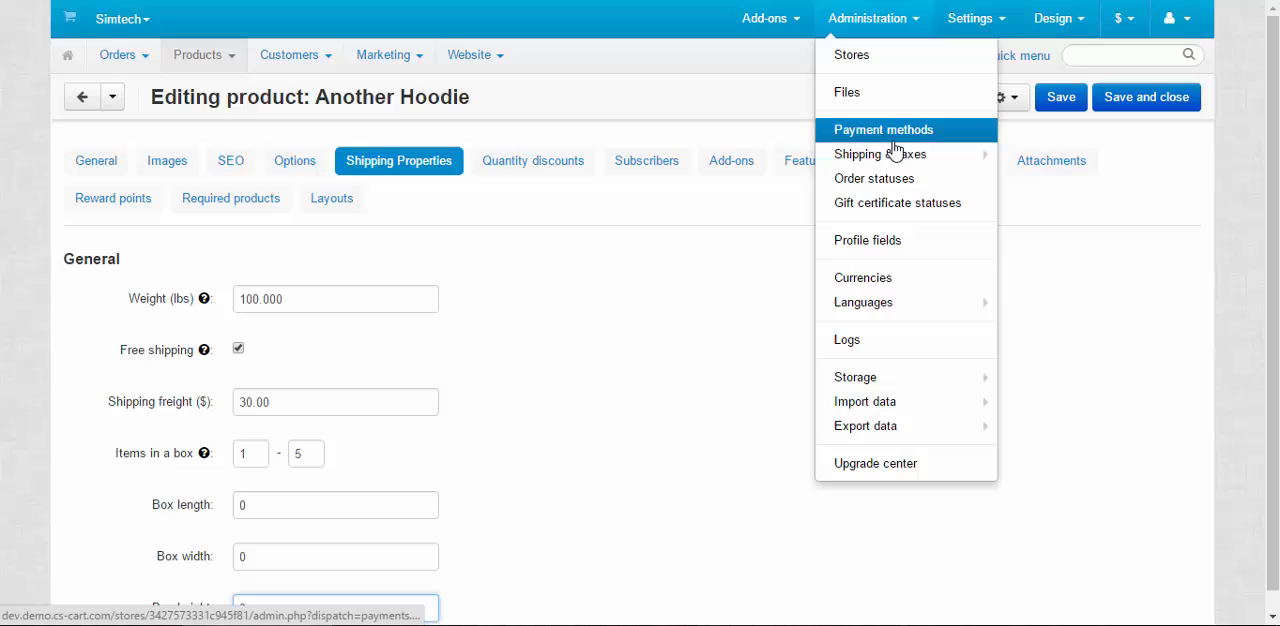